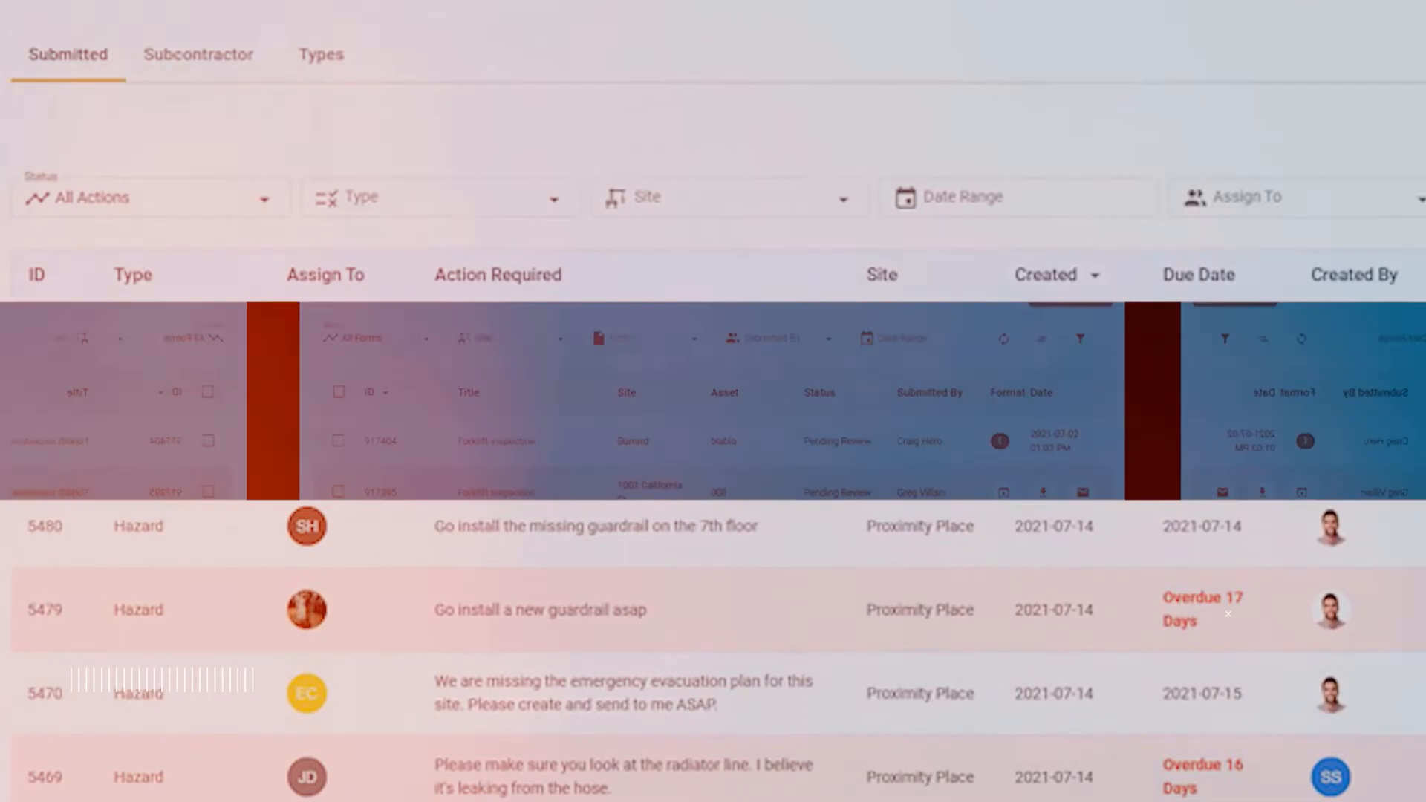
Bring up the #303 Ford F150 asset record from the Assets list.
left_click(70, 529)
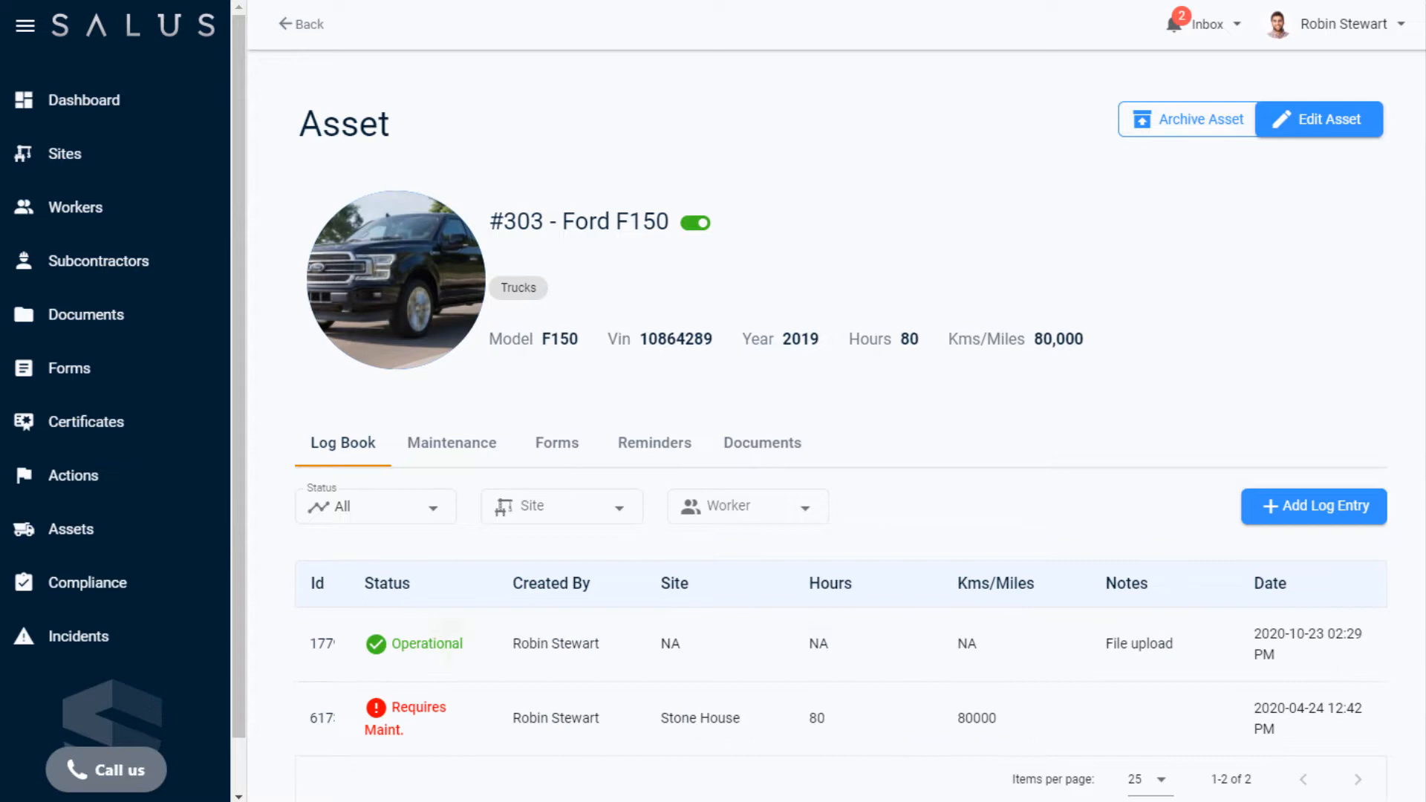
Show the Ford F150's maintenance history and start a new maintenance case.
left_click(452, 442)
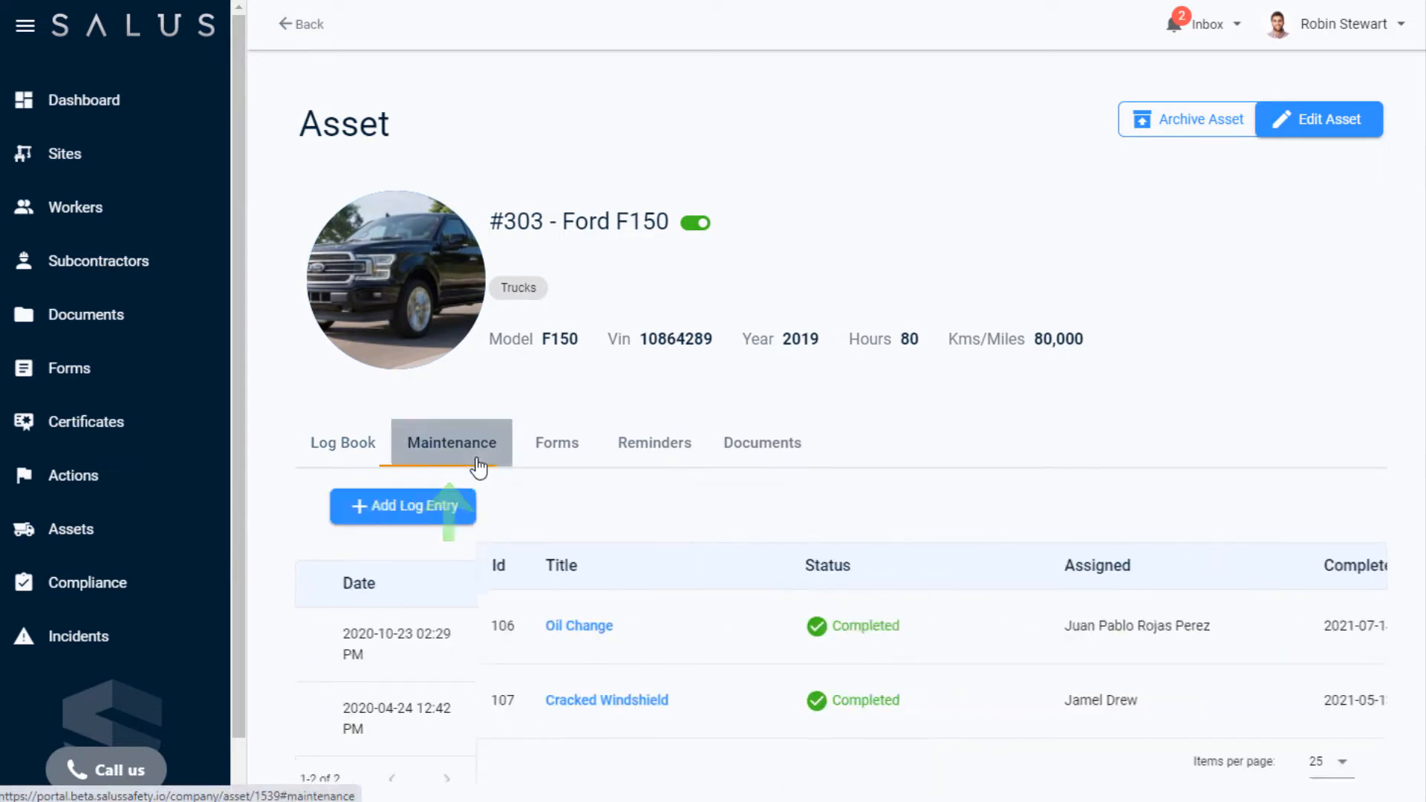
left_click(451, 442)
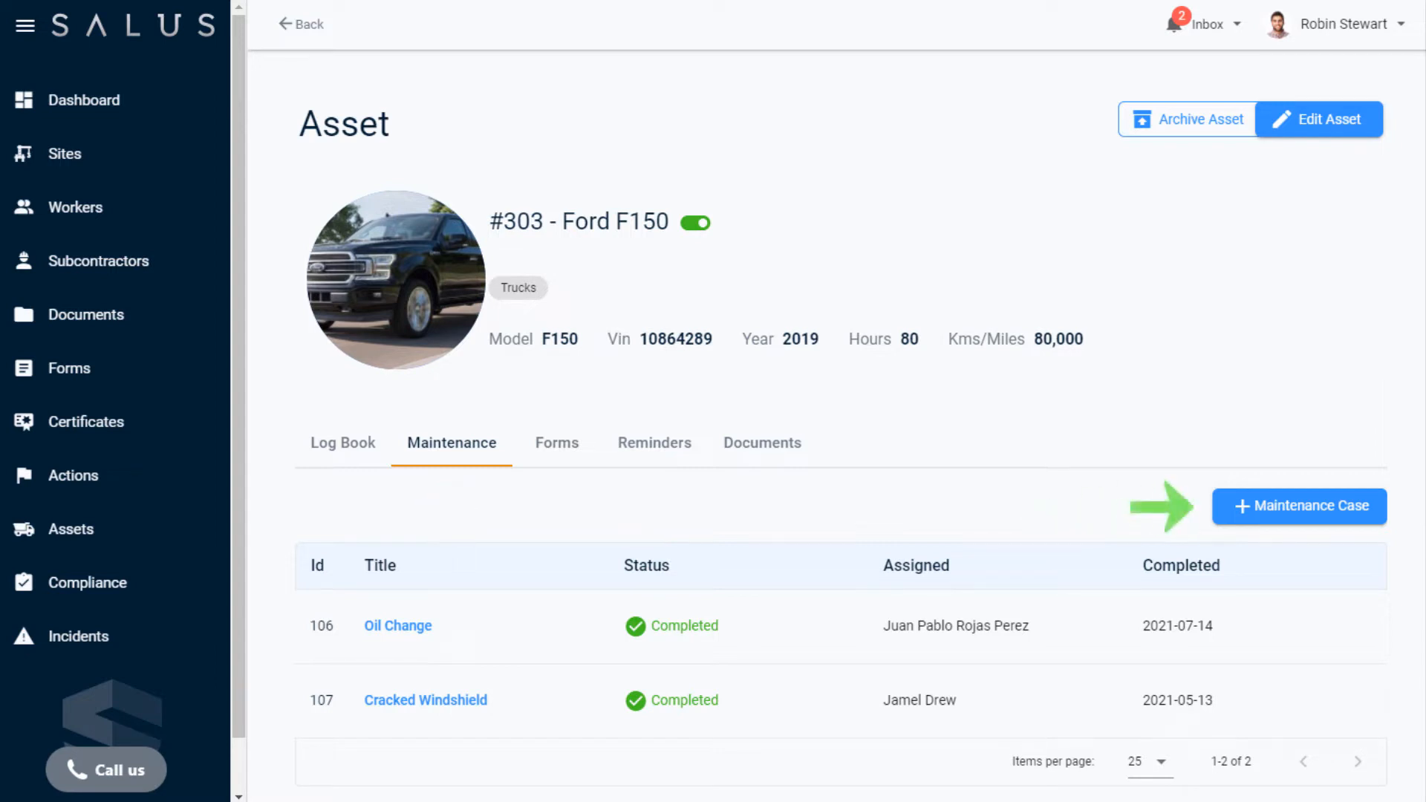
left_click(1298, 505)
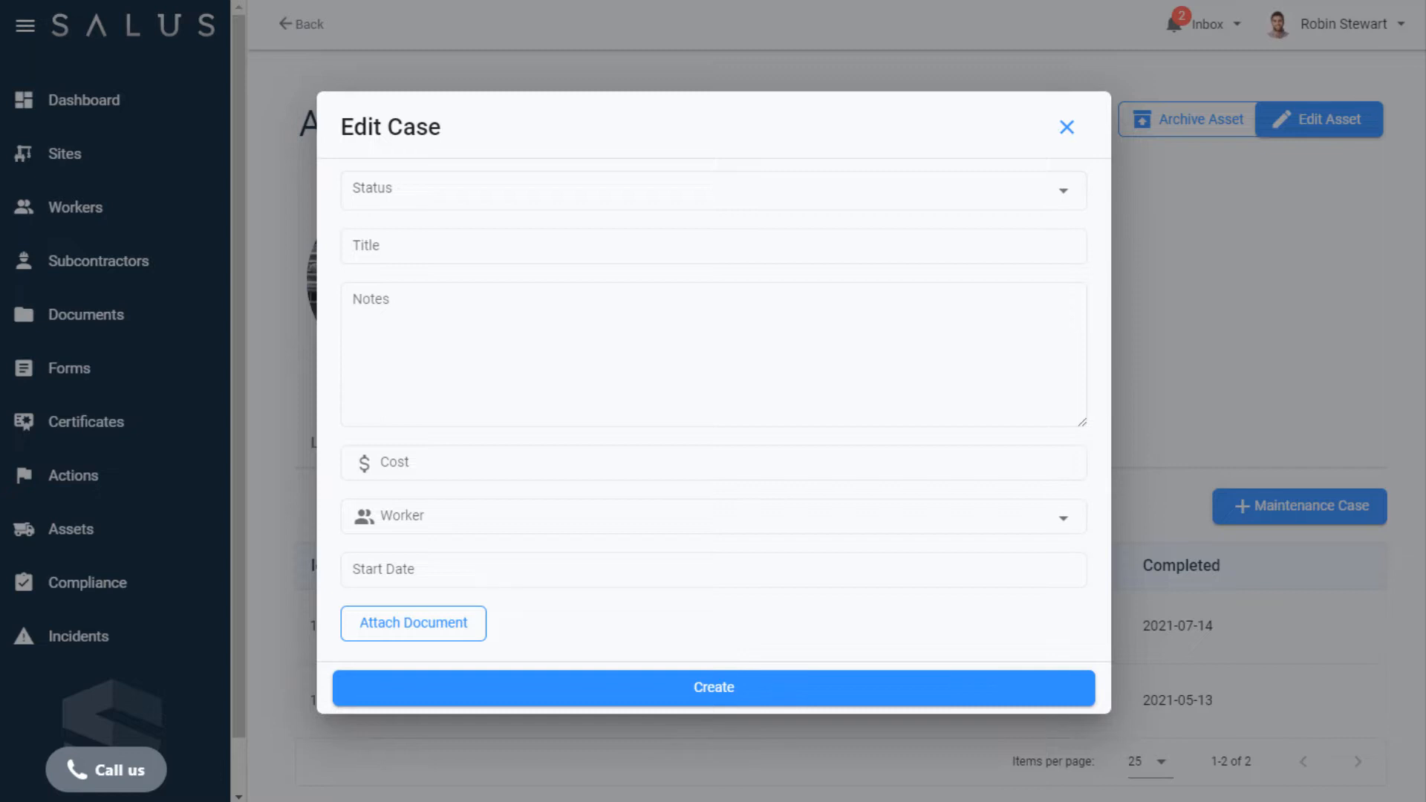
left_click(711, 190)
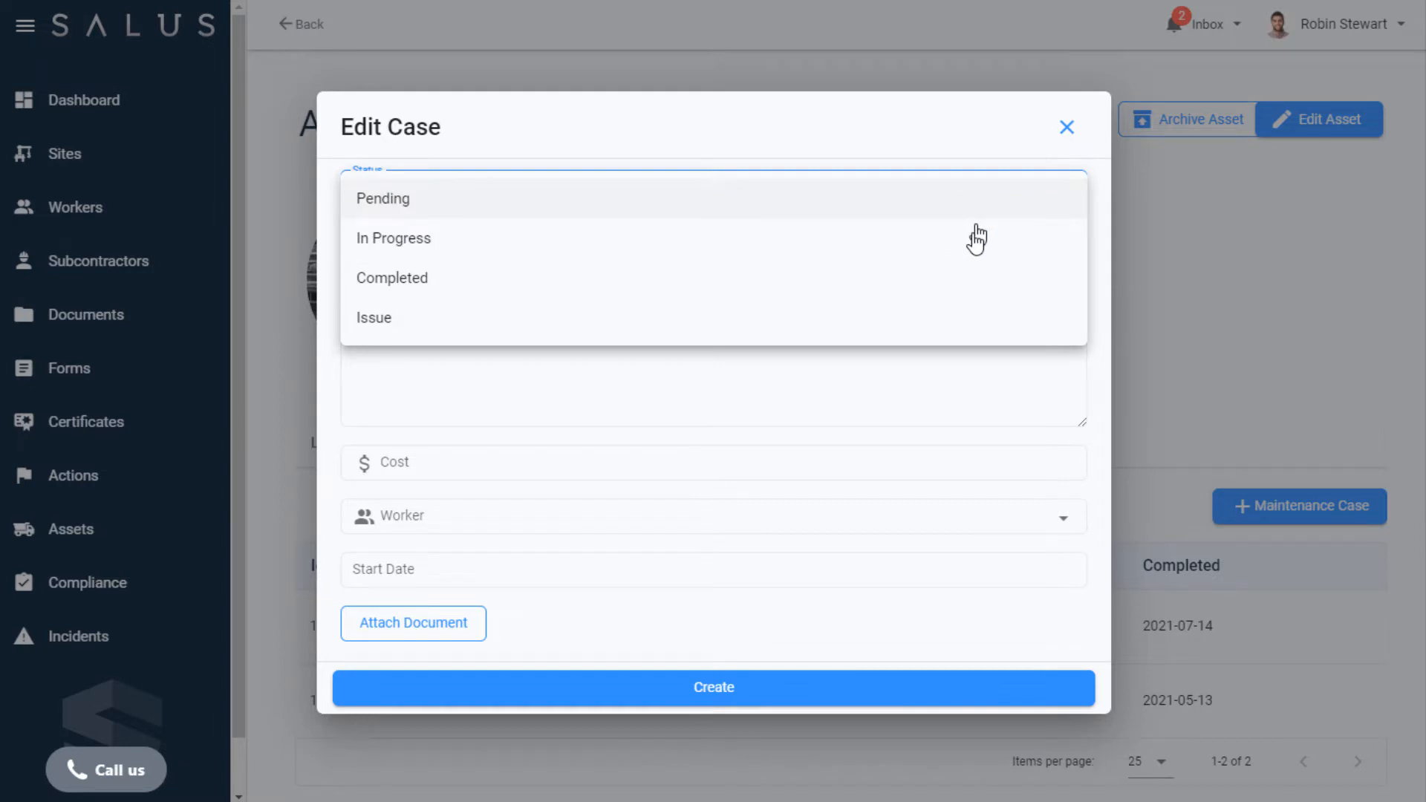
left_click(374, 318)
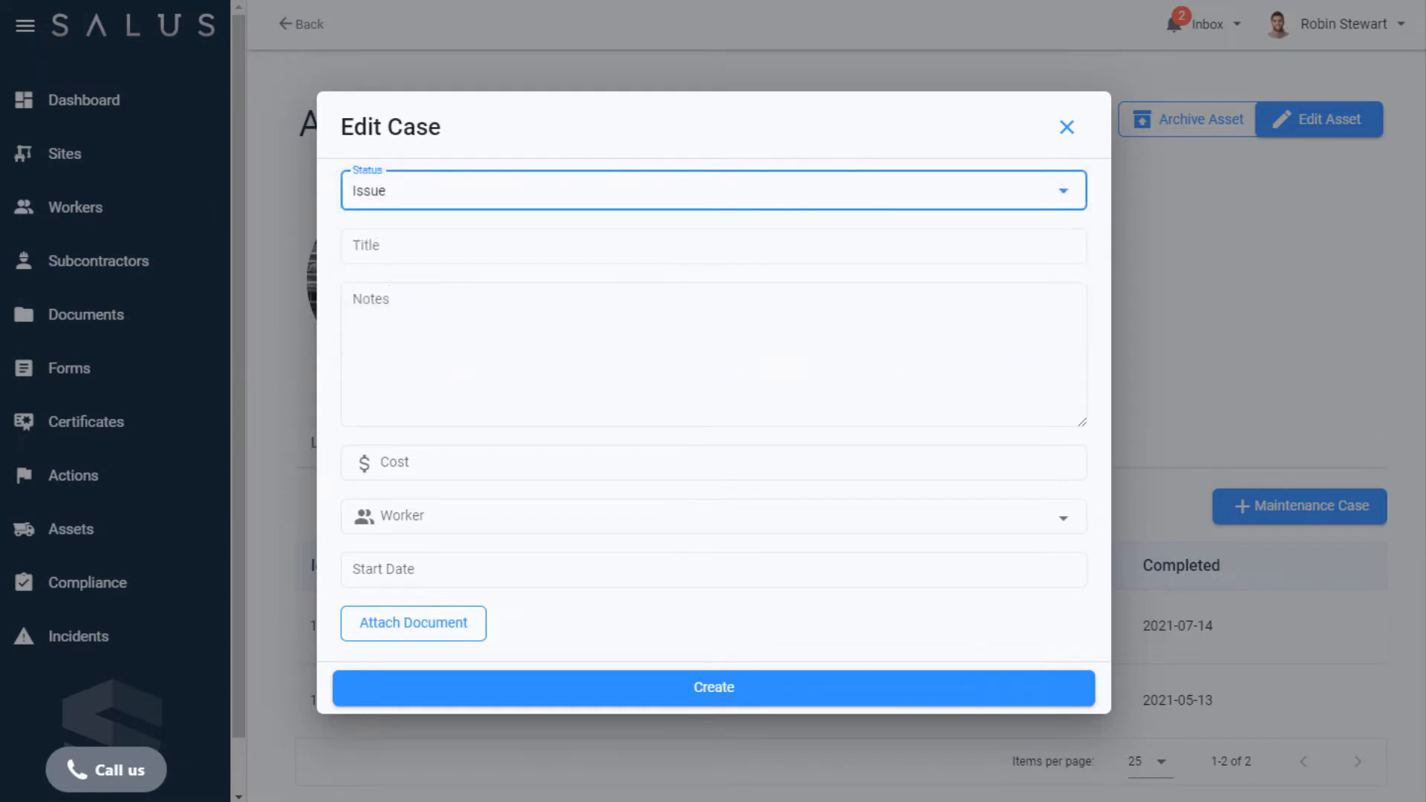
mouse_move(715, 370)
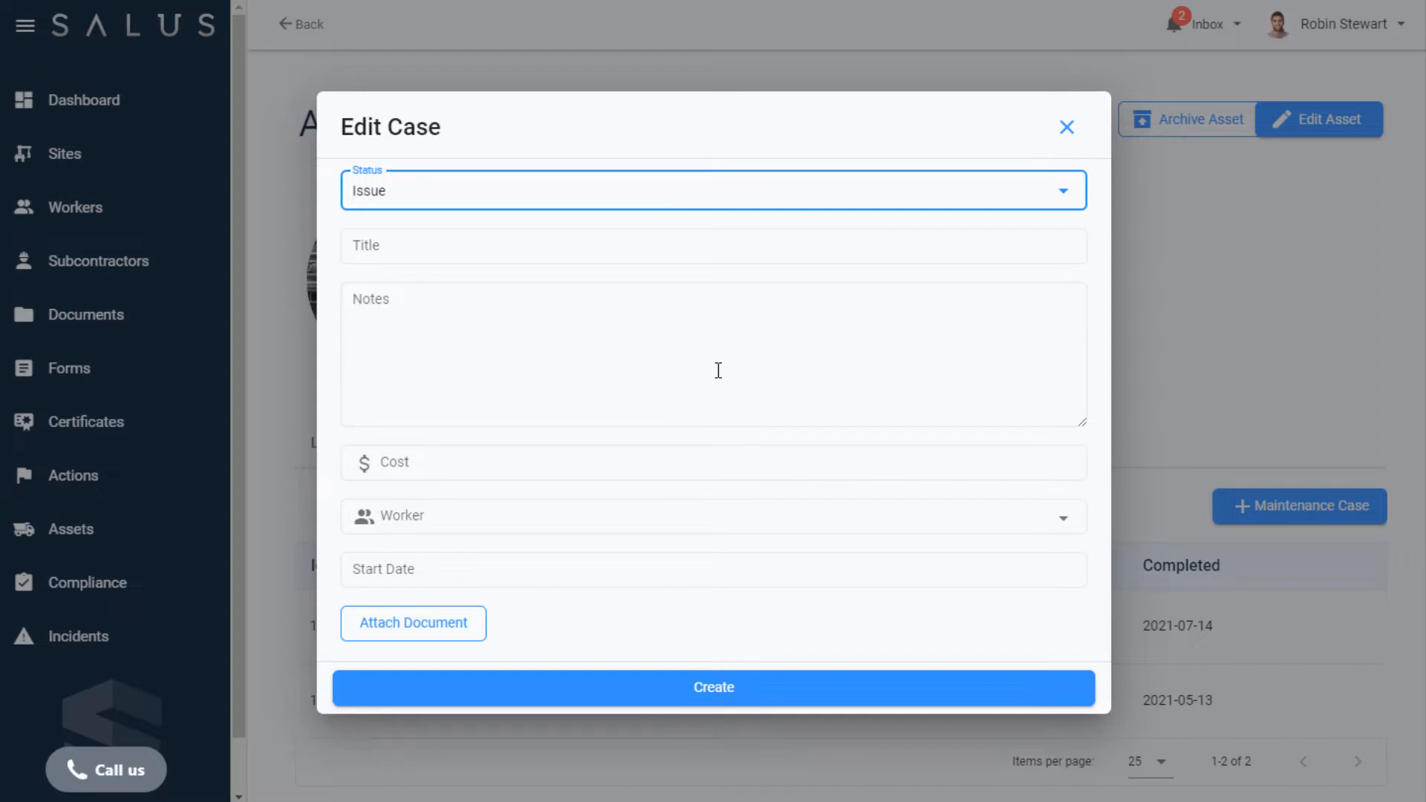
type("Perform oil and filter changes and check basic fluid levels. Check brakes, steering, and engine condition.")
left_click(715, 247)
type("Oil Change")
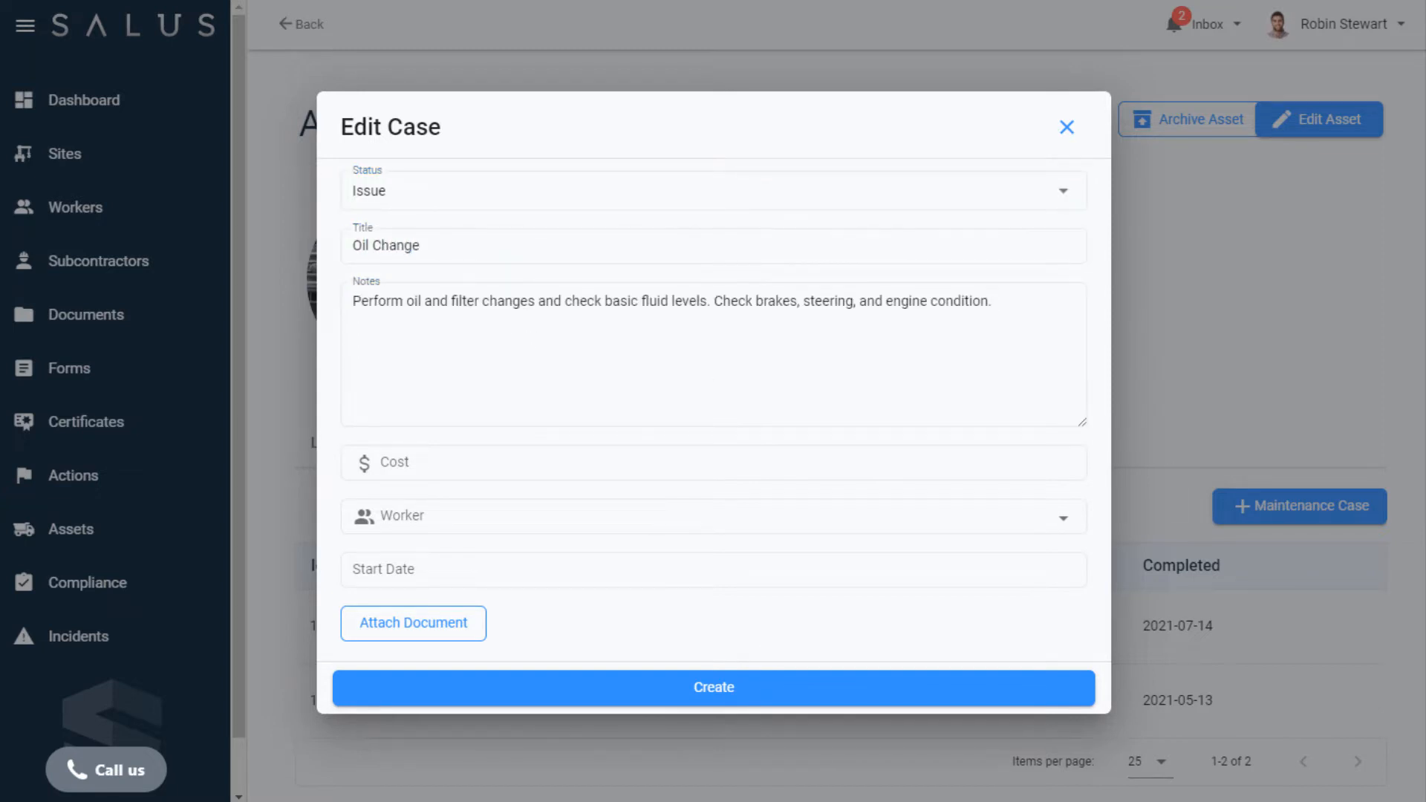
type("180")
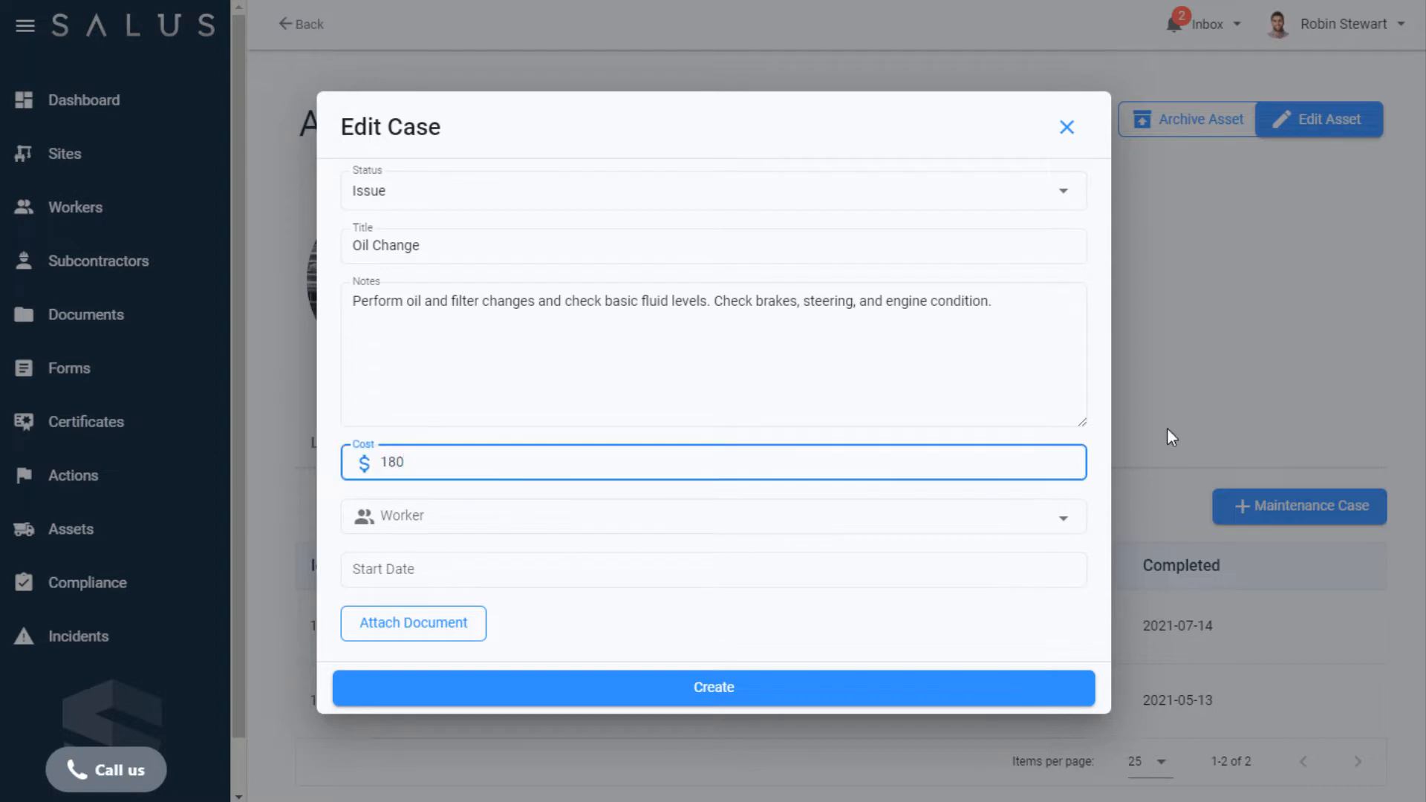
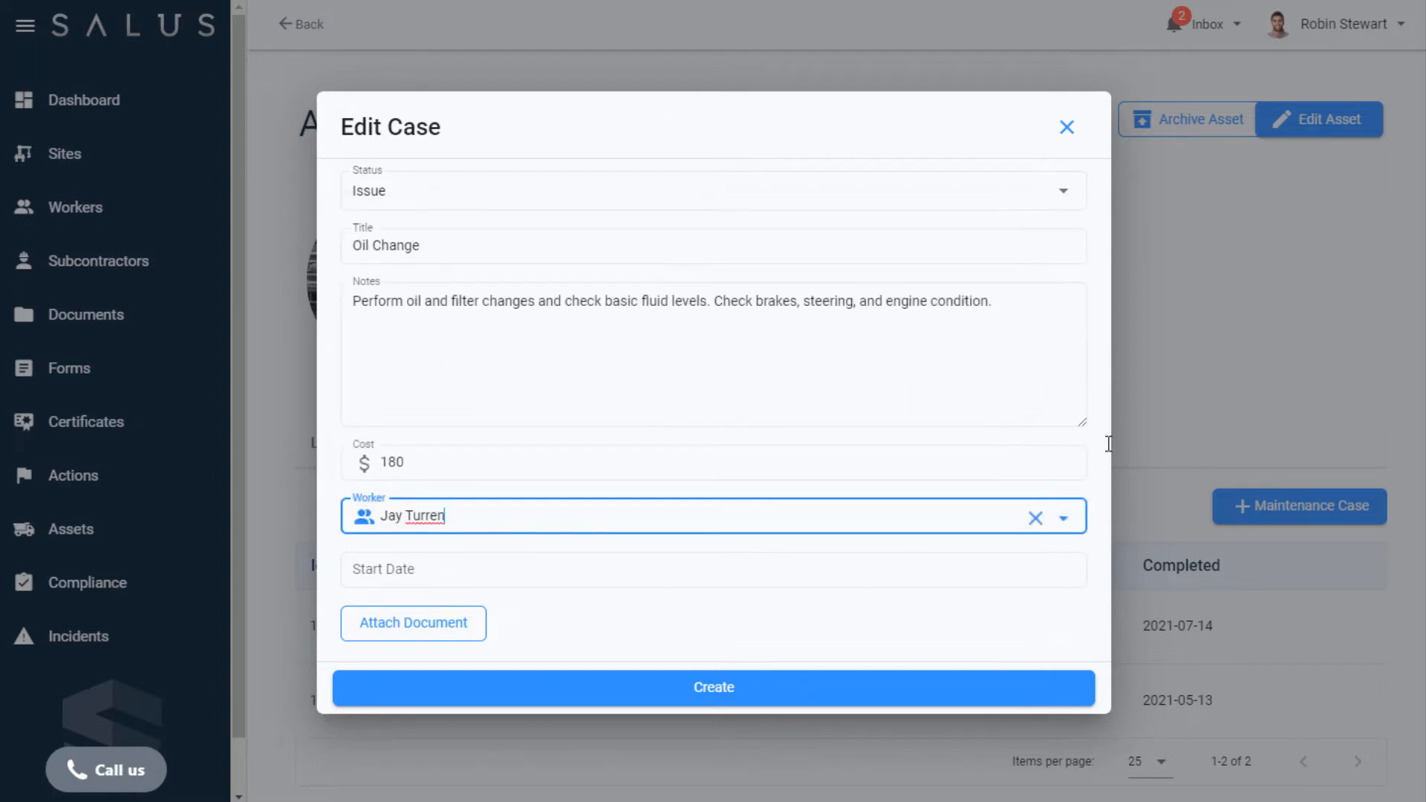
Pick 2021-08-04 as the start date and create the Oil Change case.
left_click(714, 568)
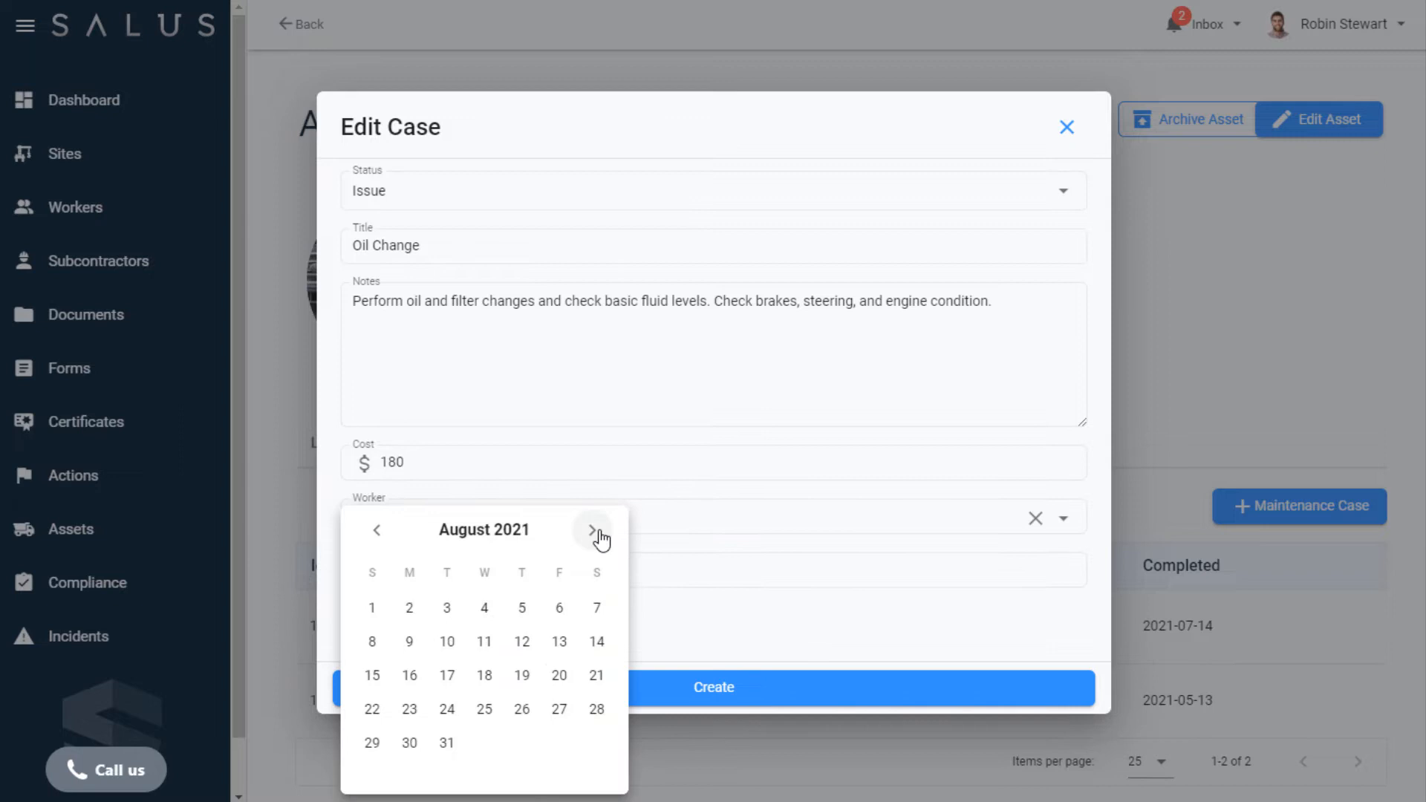
left_click(485, 607)
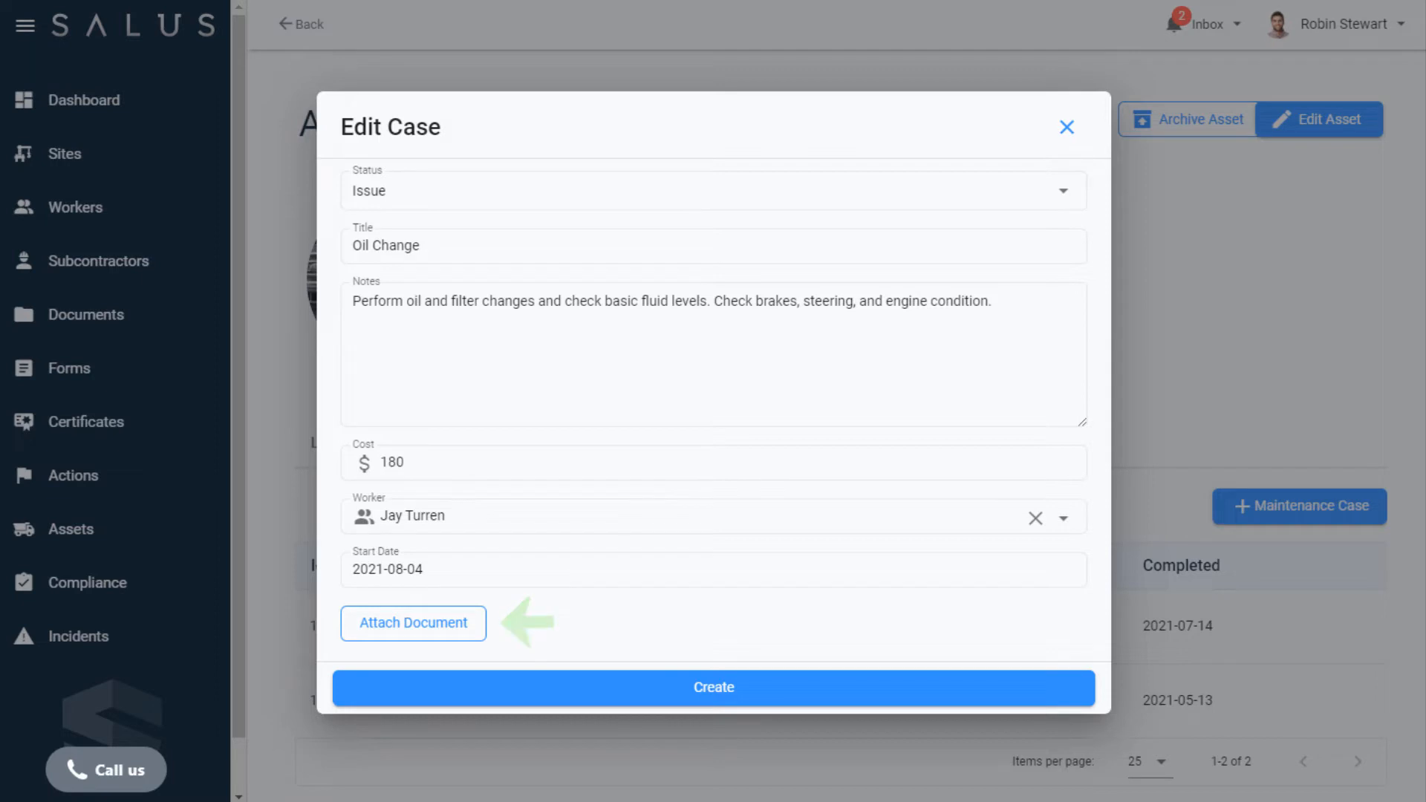
mouse_move(973, 686)
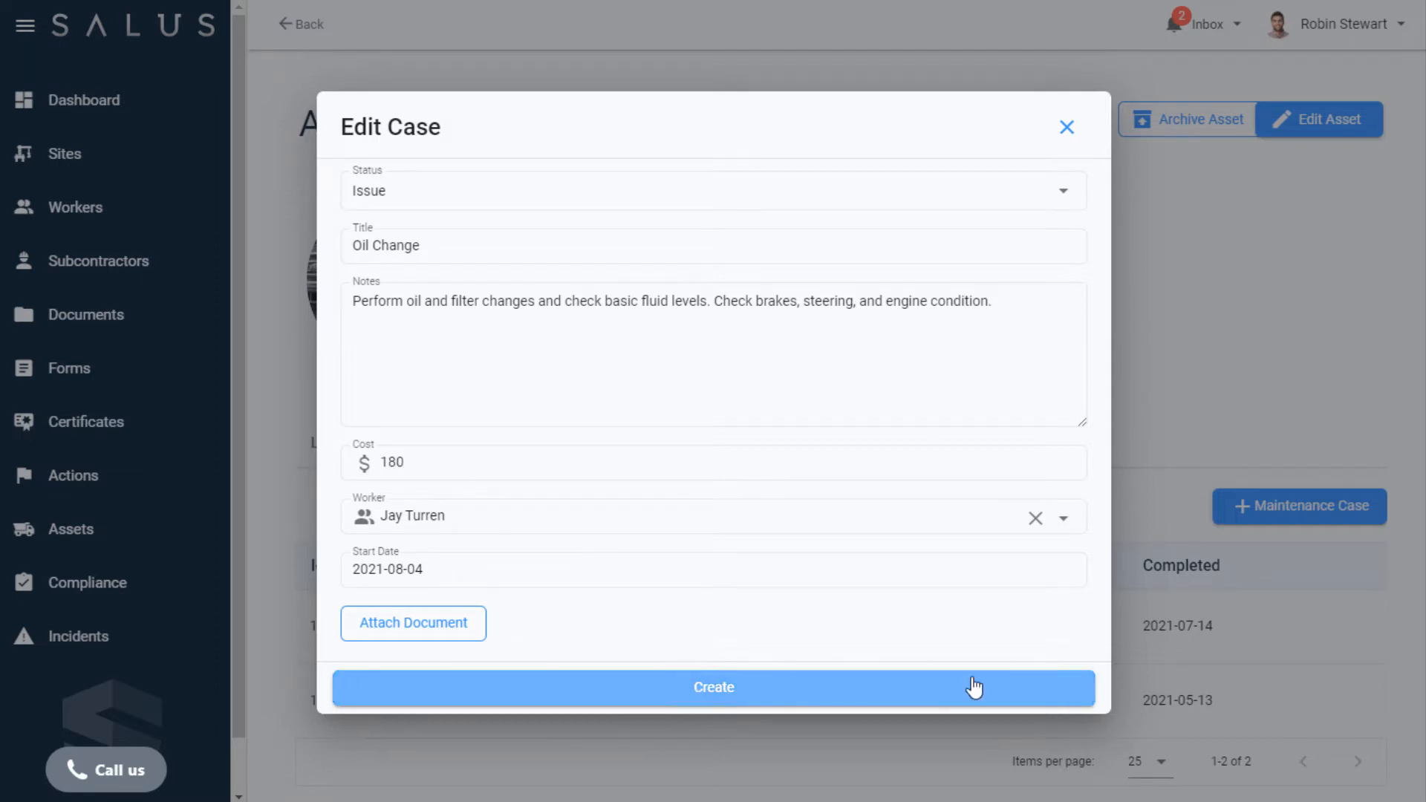
left_click(713, 686)
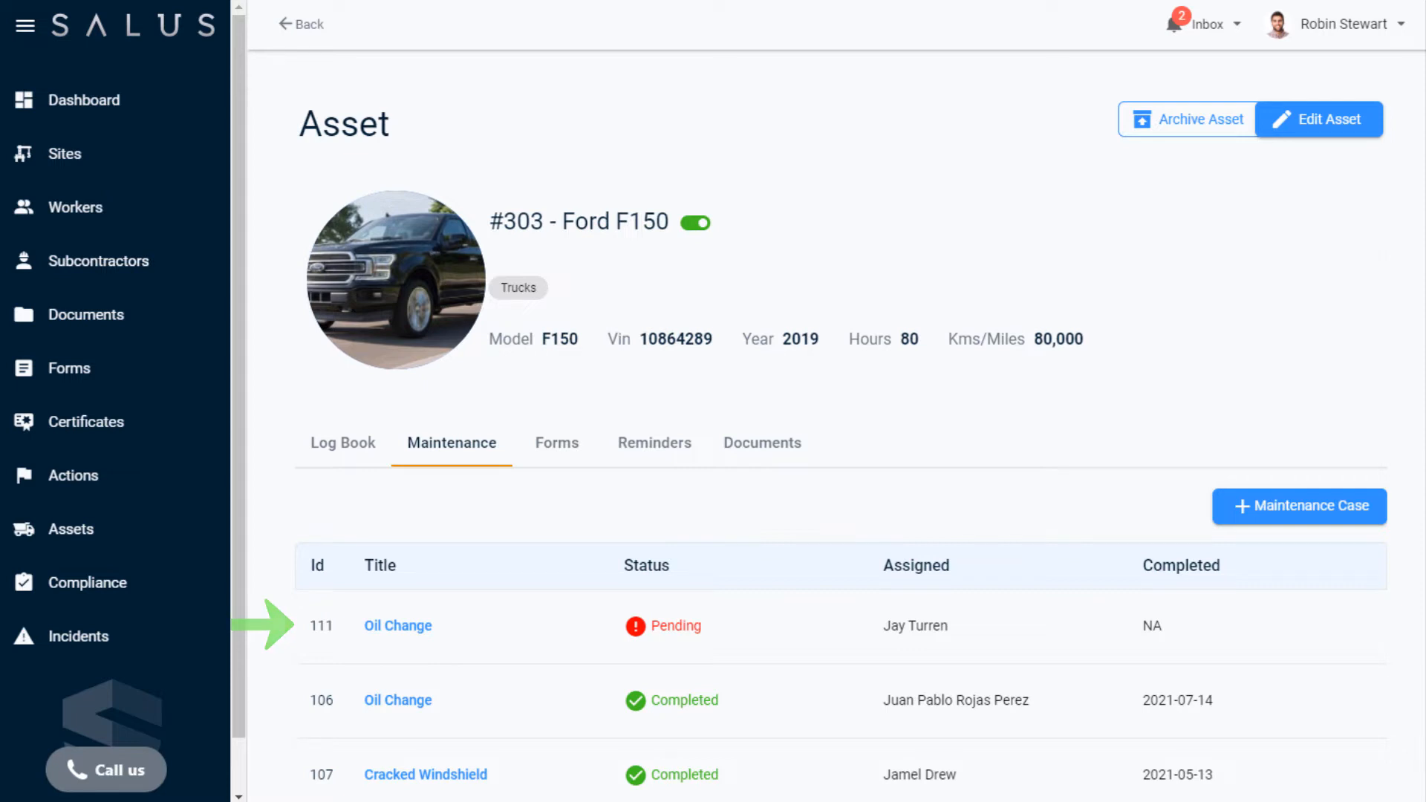
Change the Oil Change case 111 status to In Progress.
left_click(398, 625)
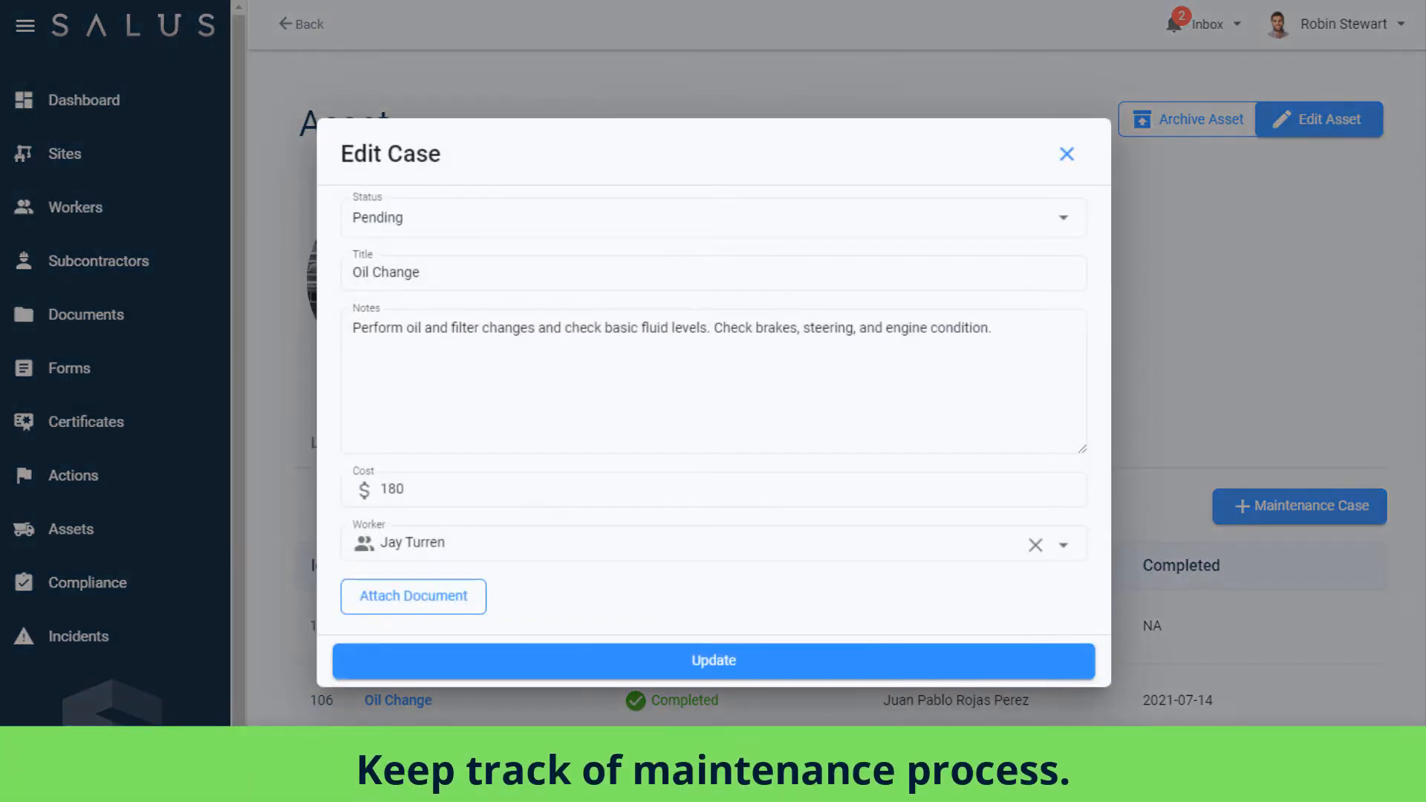
left_click(713, 217)
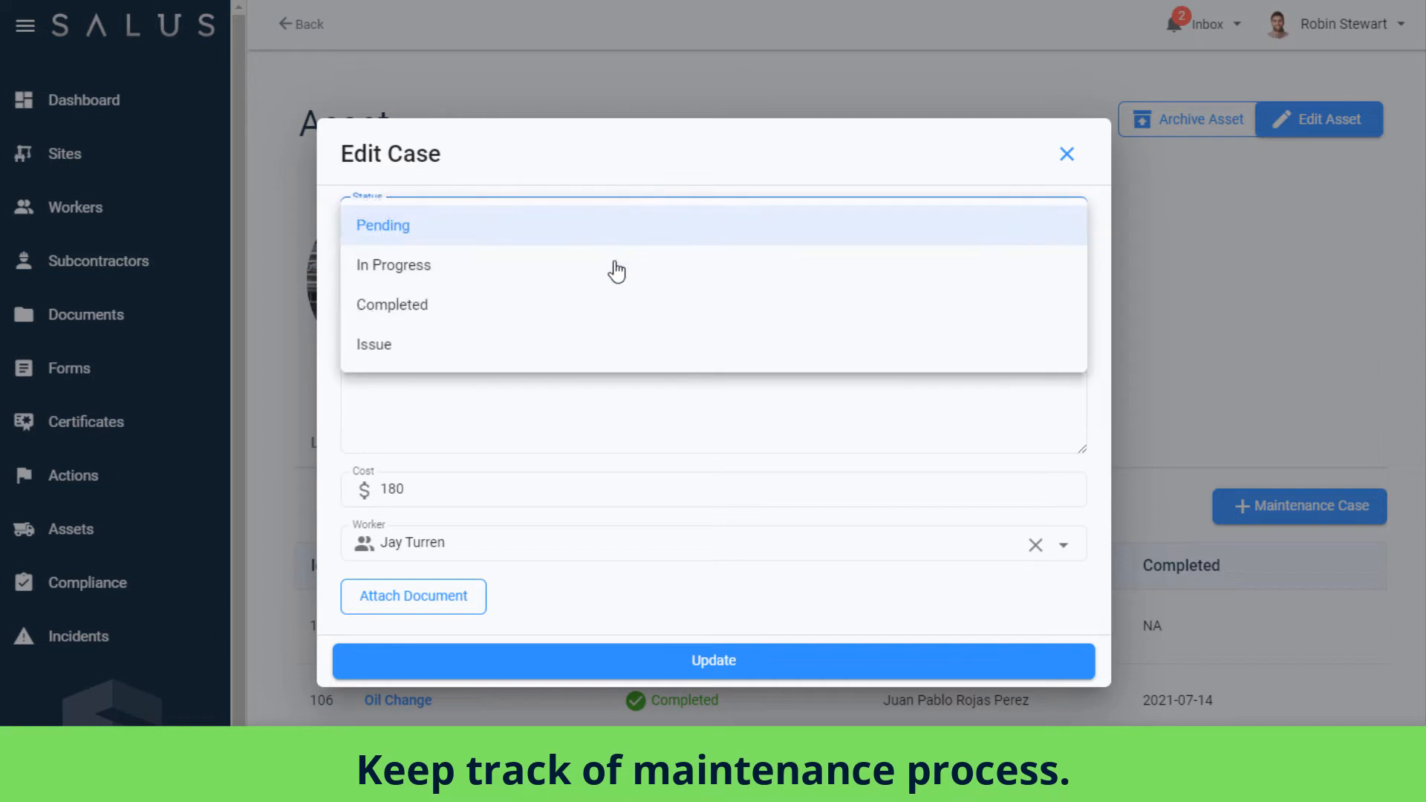
left_click(392, 265)
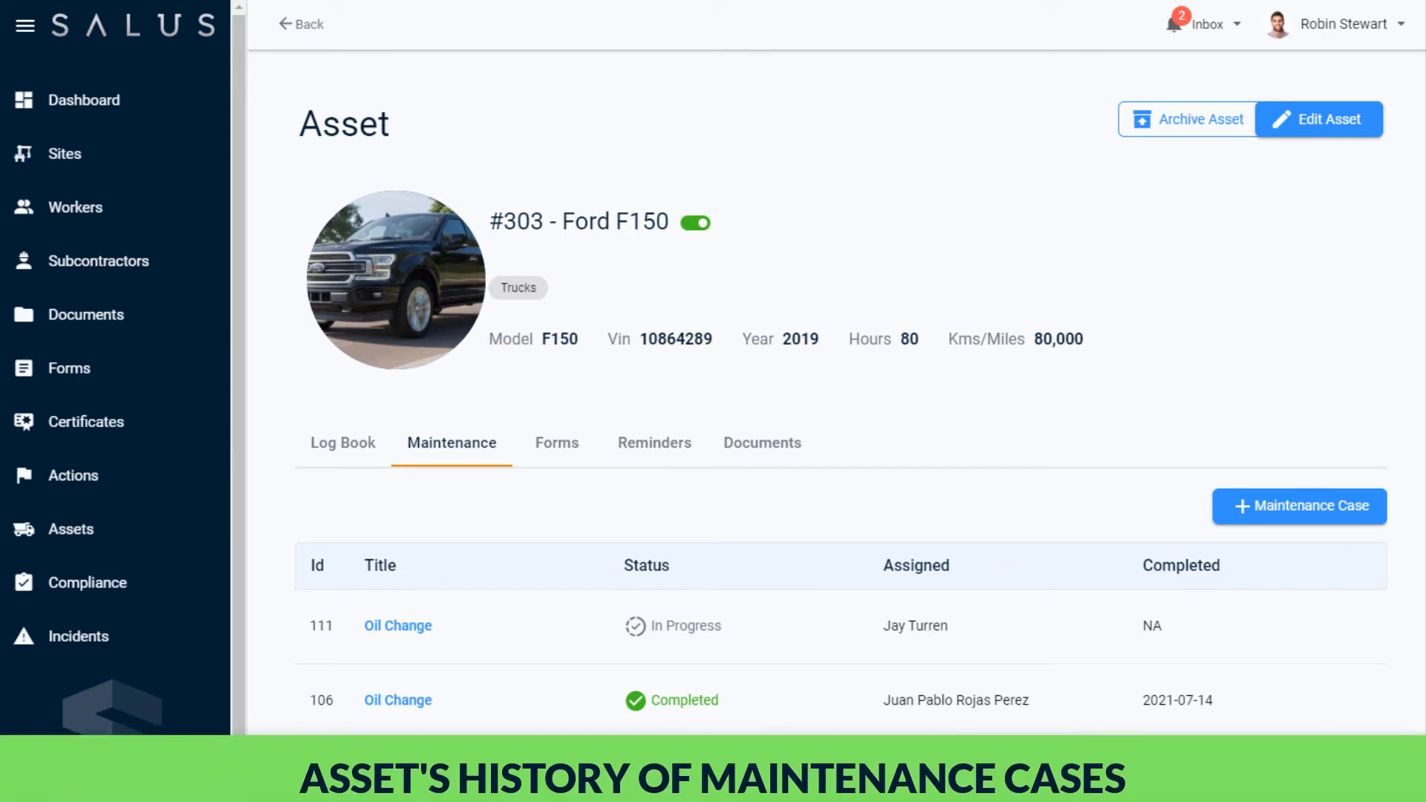
scroll("down", 3)
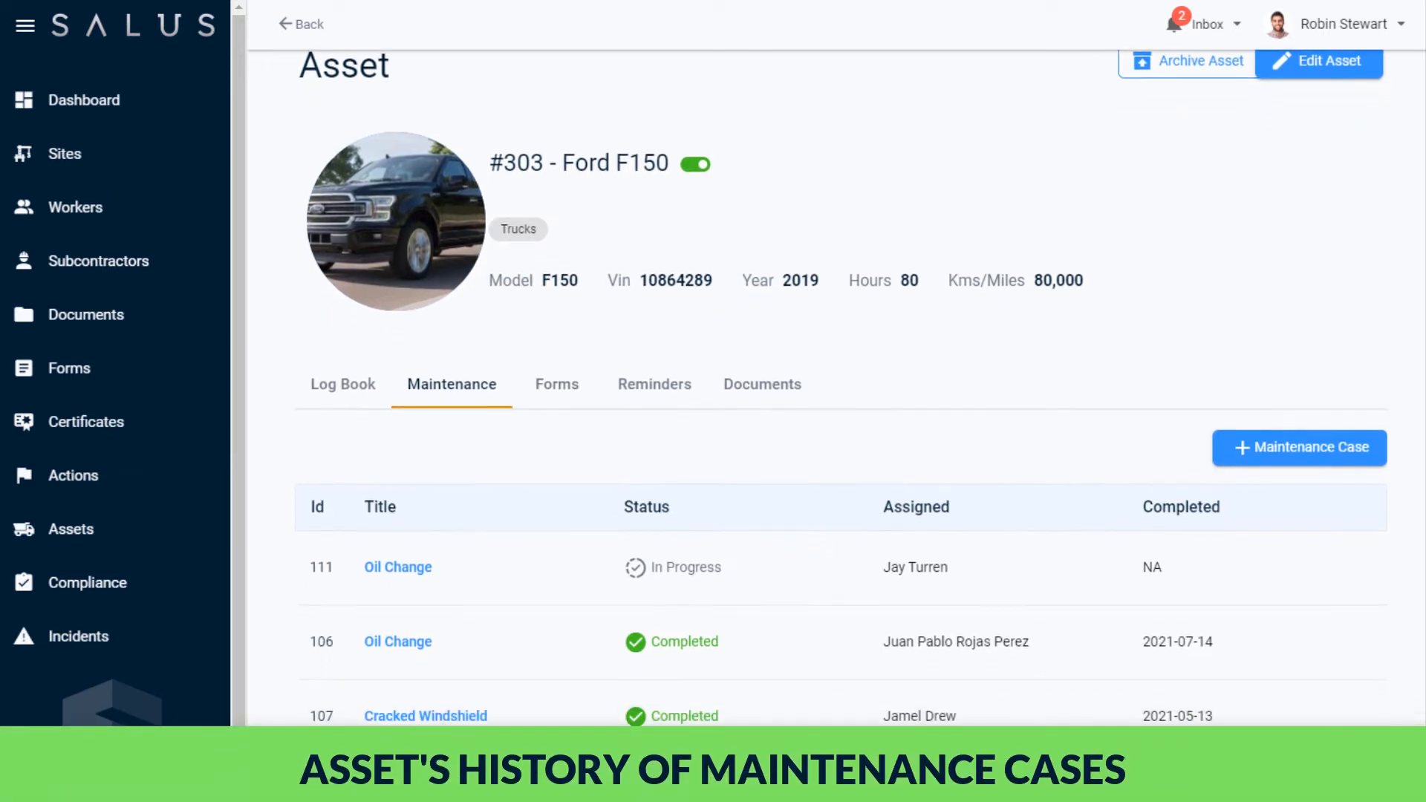
scroll("down", 3)
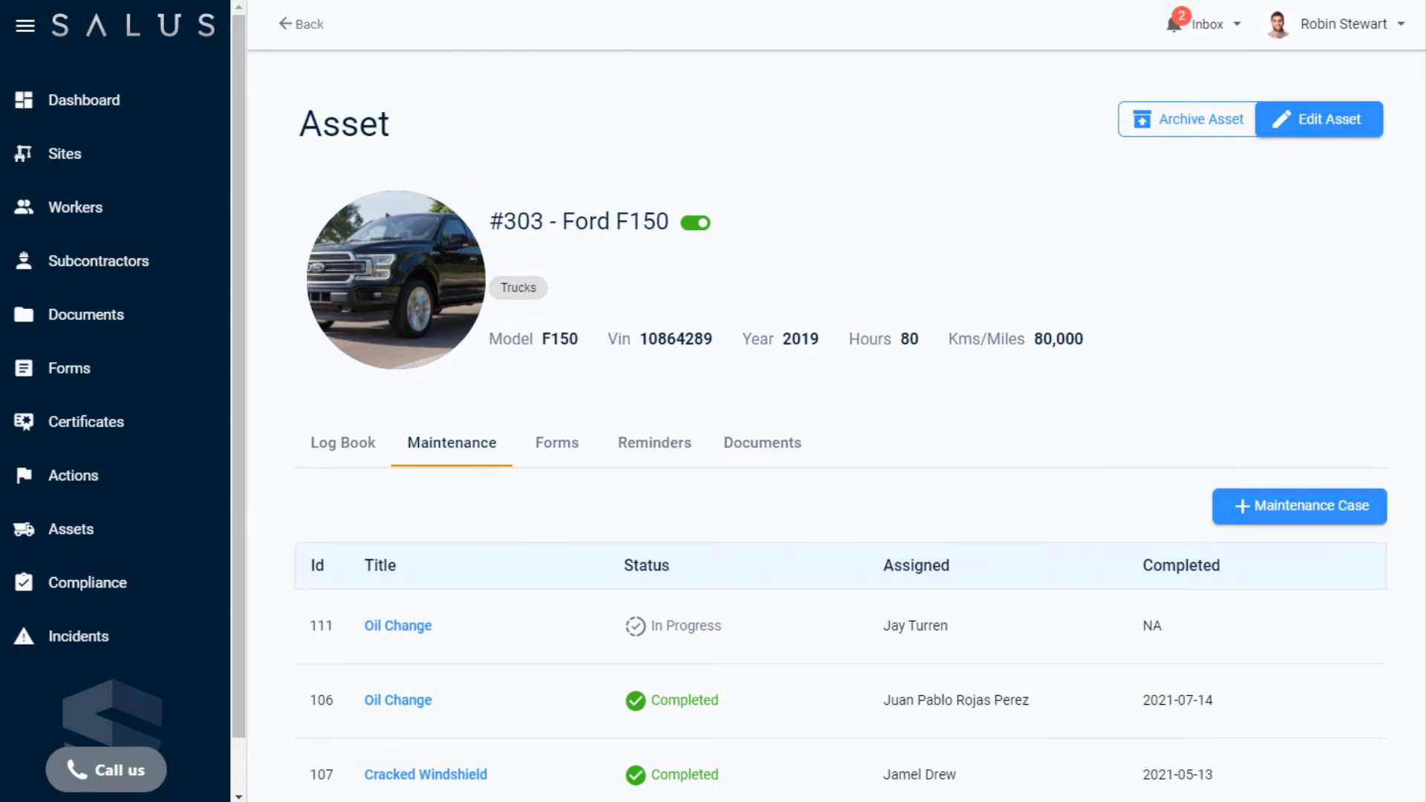
Return to the Assets page and view fleet-wide maintenance cases, checking the Status filter.
left_click(300, 23)
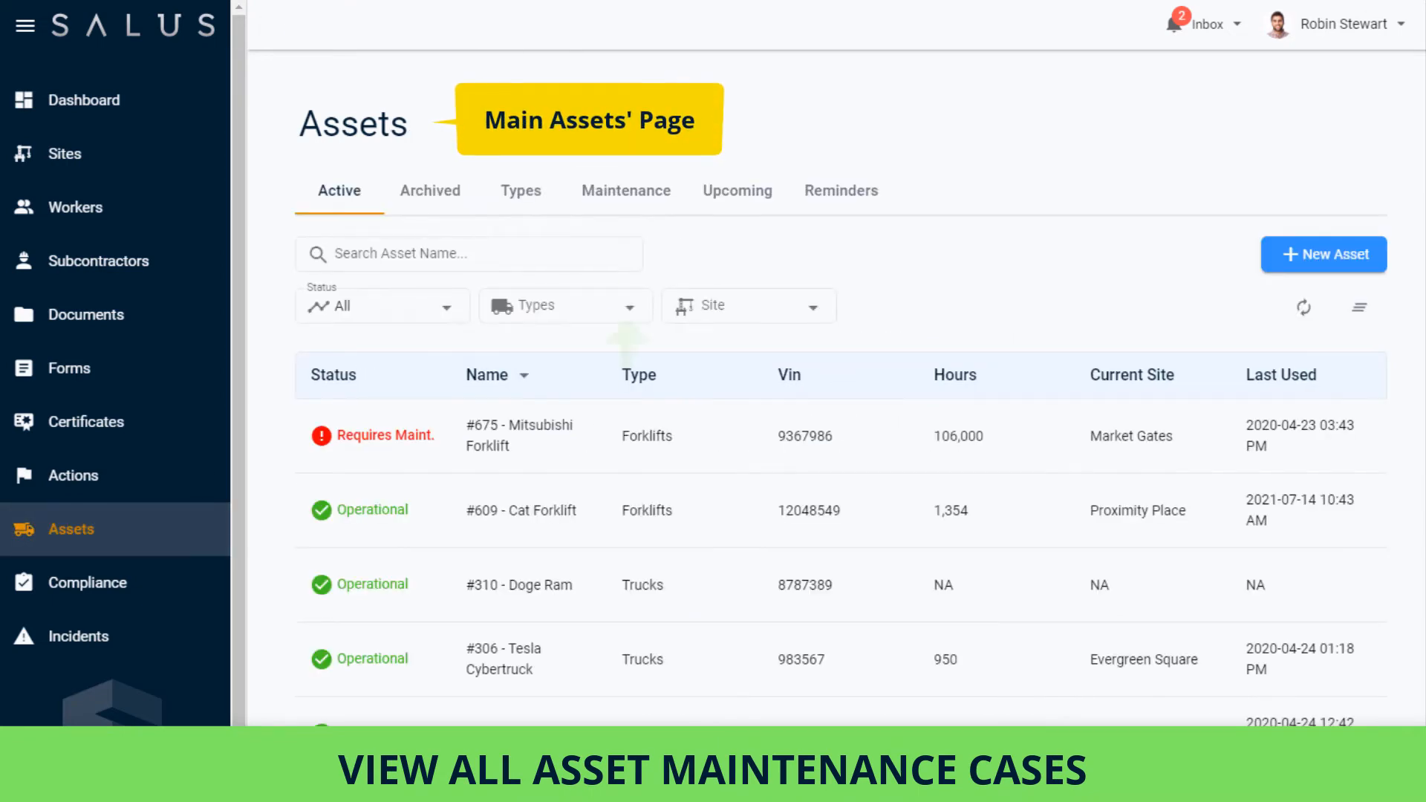
left_click(625, 192)
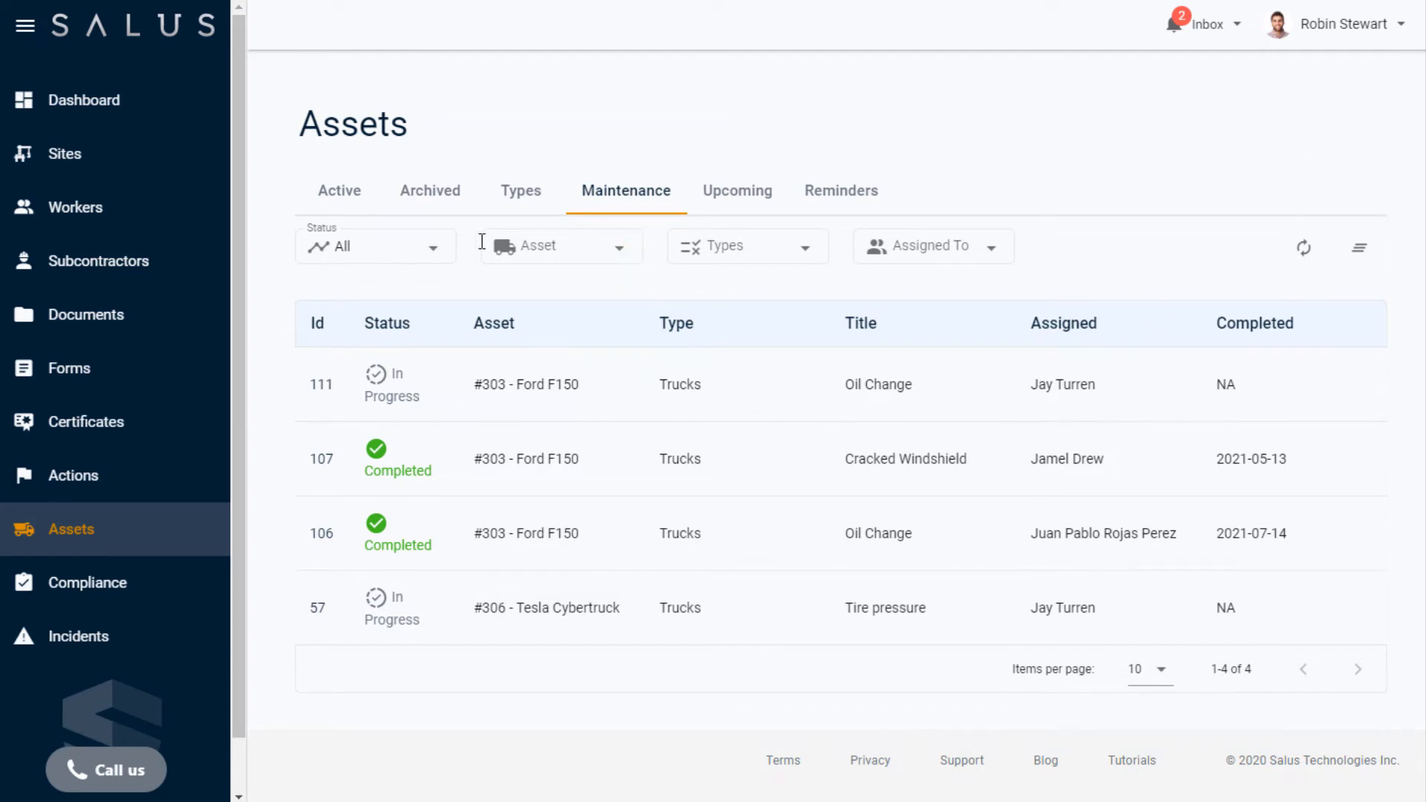
left_click(374, 245)
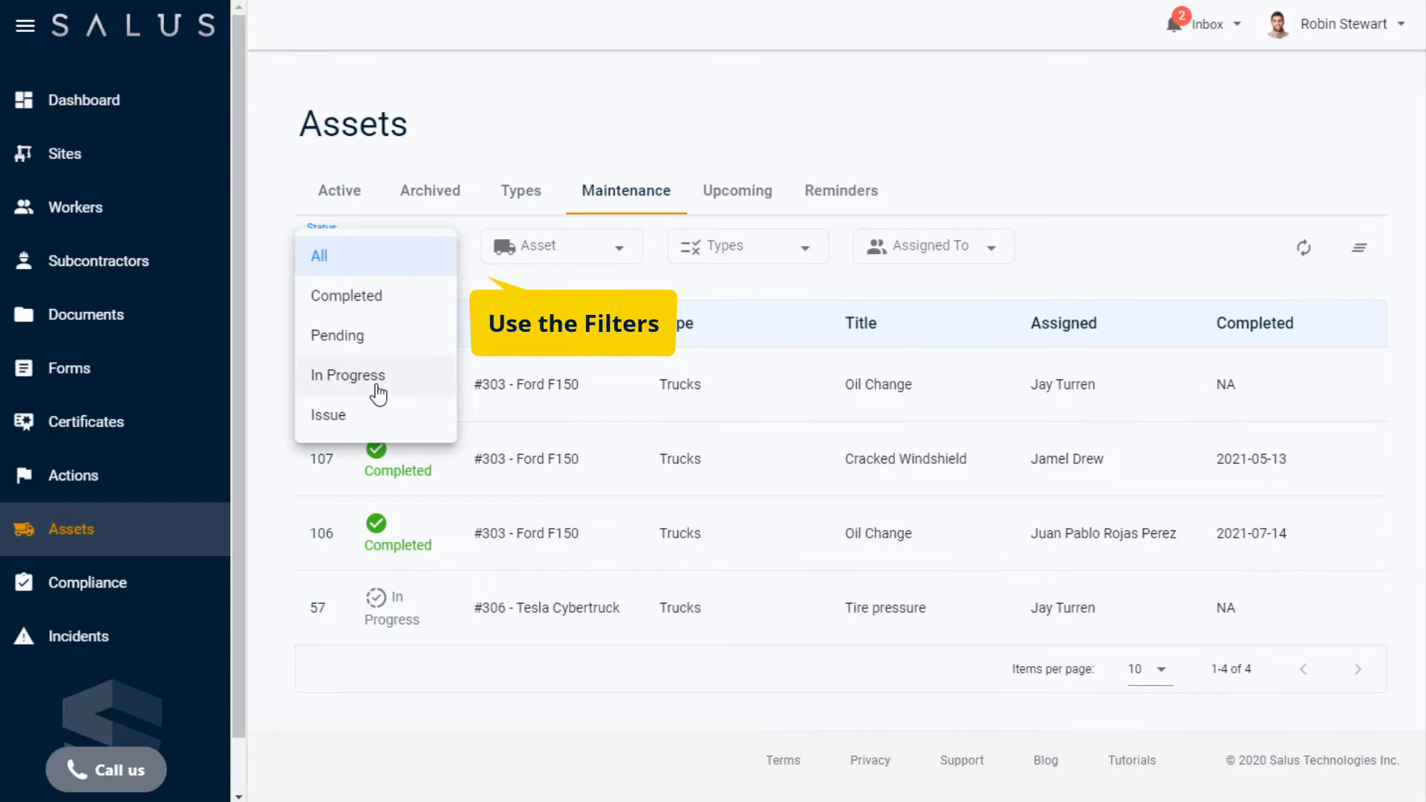
left_click(348, 375)
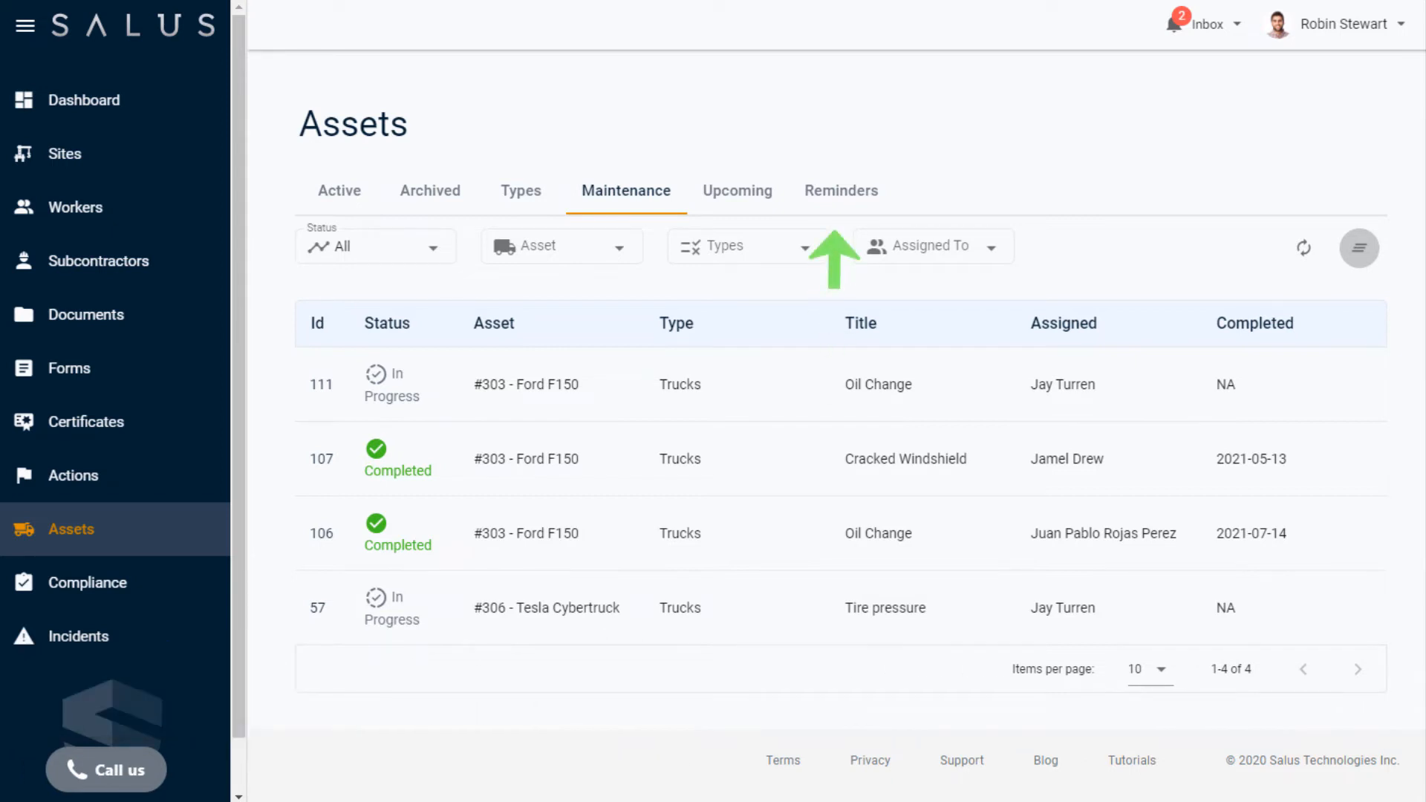
Start creating a new asset reminder from the Reminders list.
left_click(841, 190)
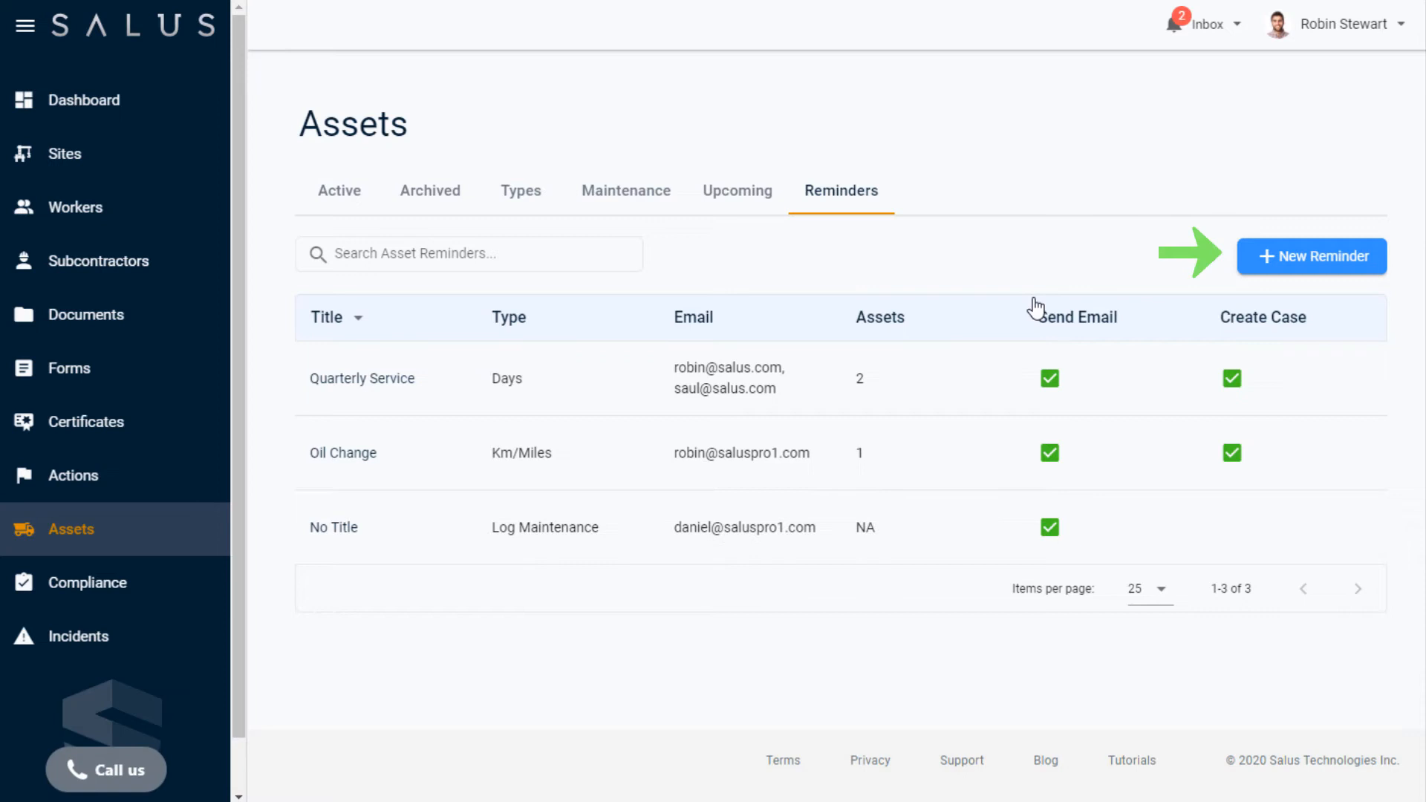
left_click(1311, 255)
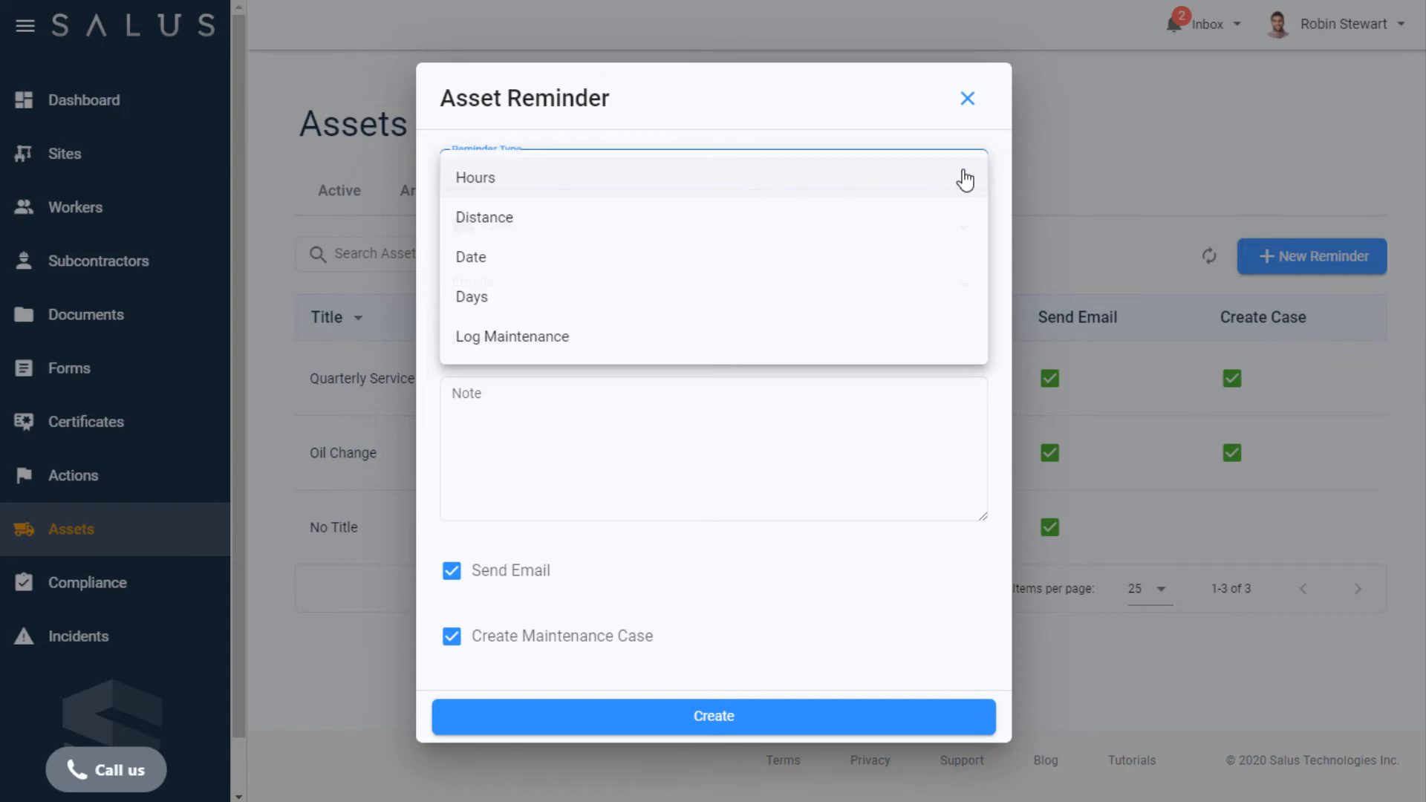
Set Days type, title Quarter, the standard service note and a 90-day increment.
left_click(473, 297)
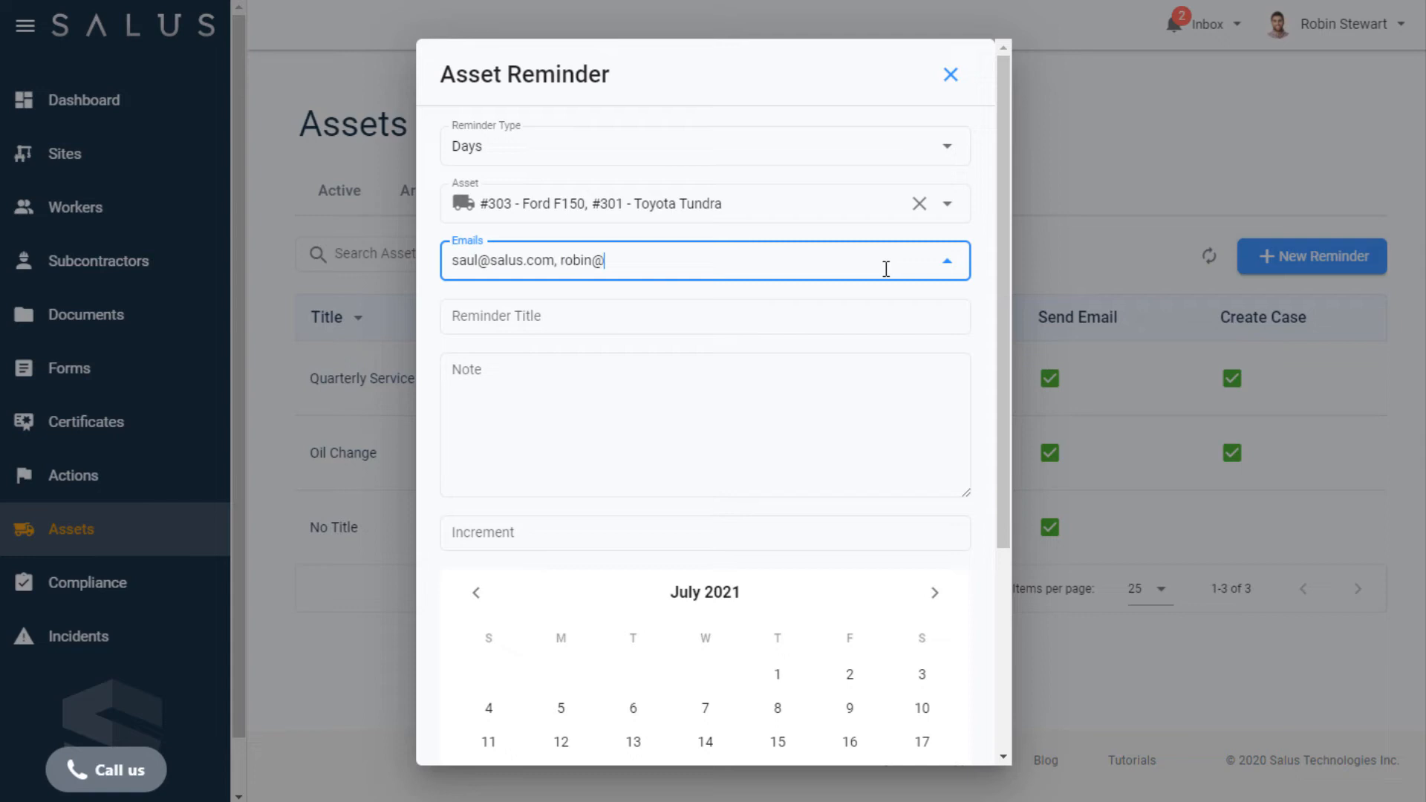
type("Quarterly service")
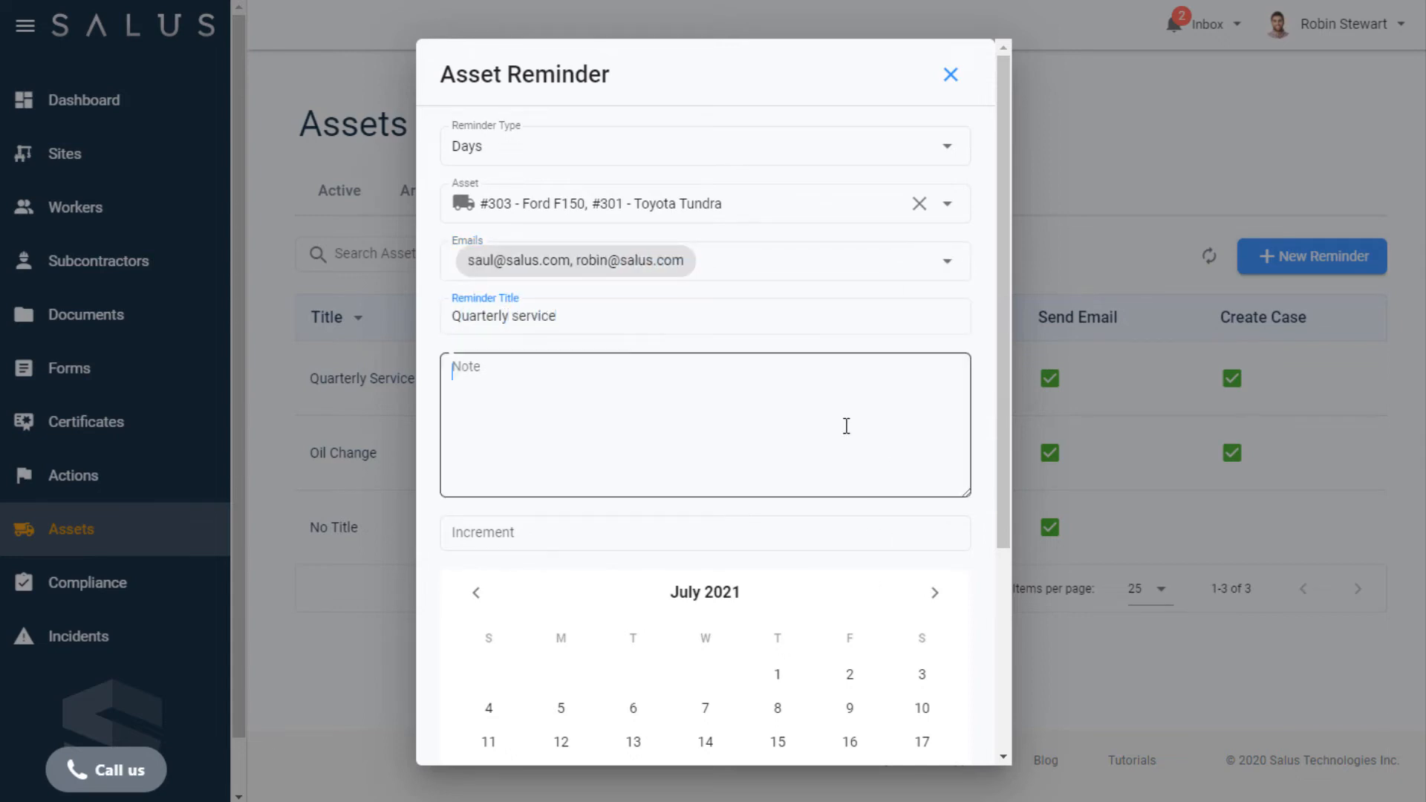
type("Standard service – oil change, hydraulic fluid and coolant. Performance checks also required.")
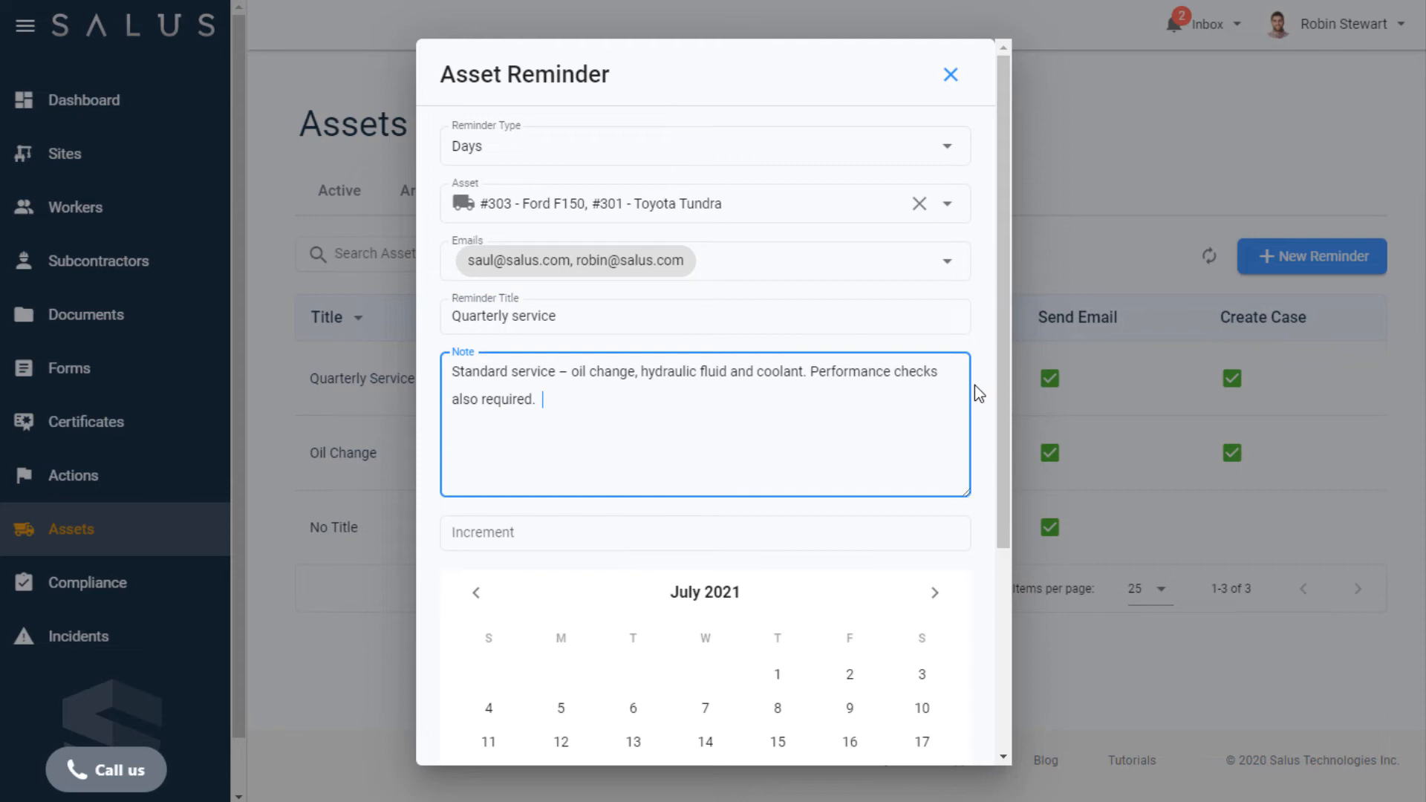
type("9")
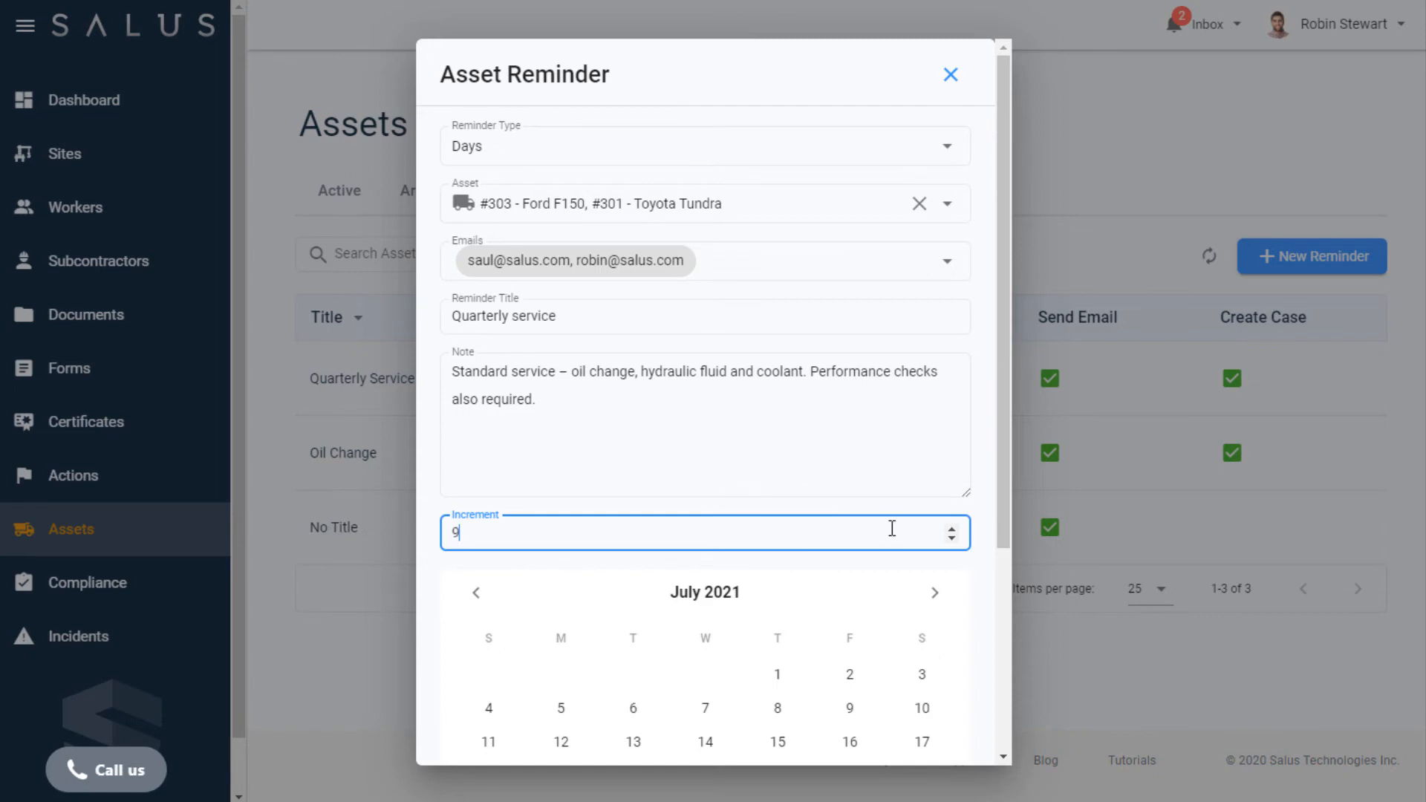
type("0")
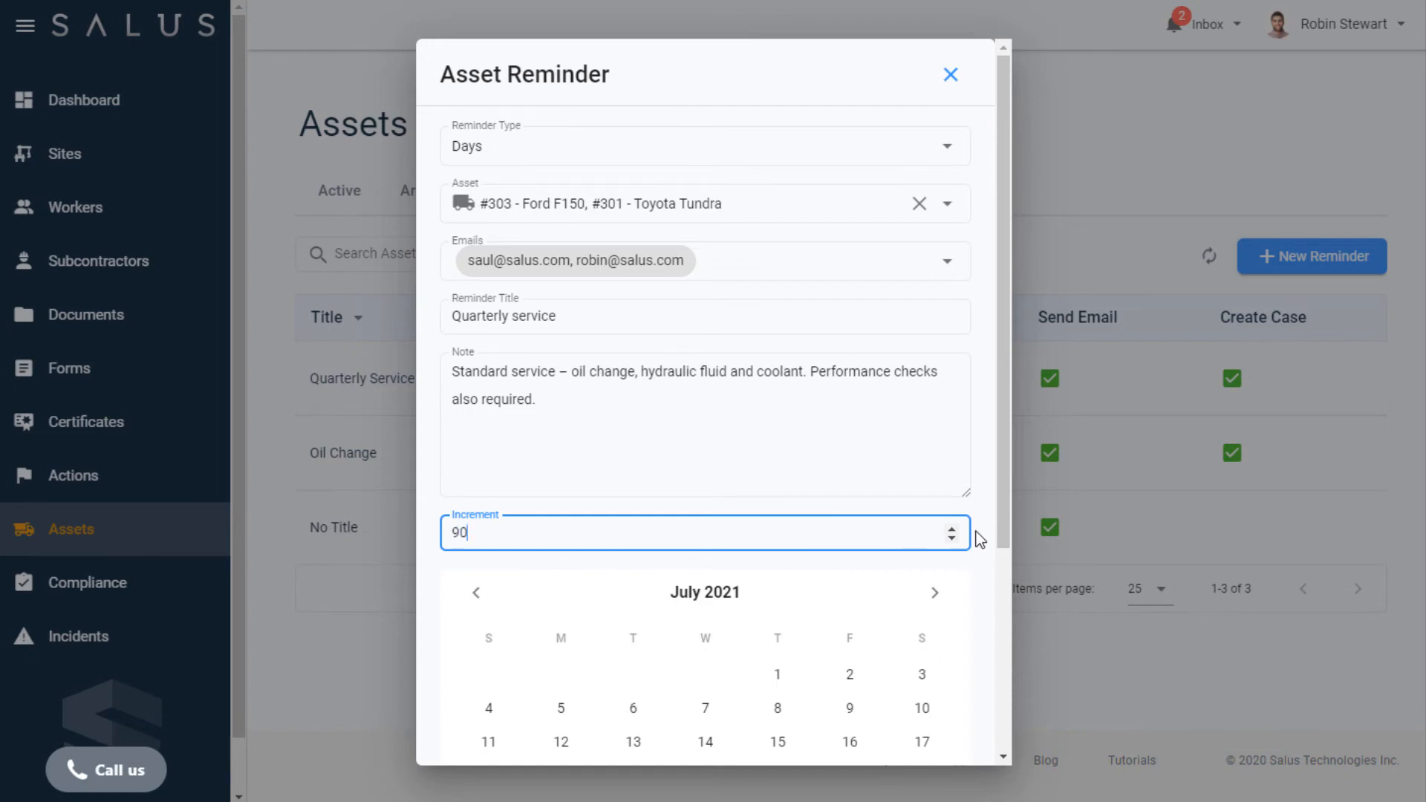
scroll("down", 3)
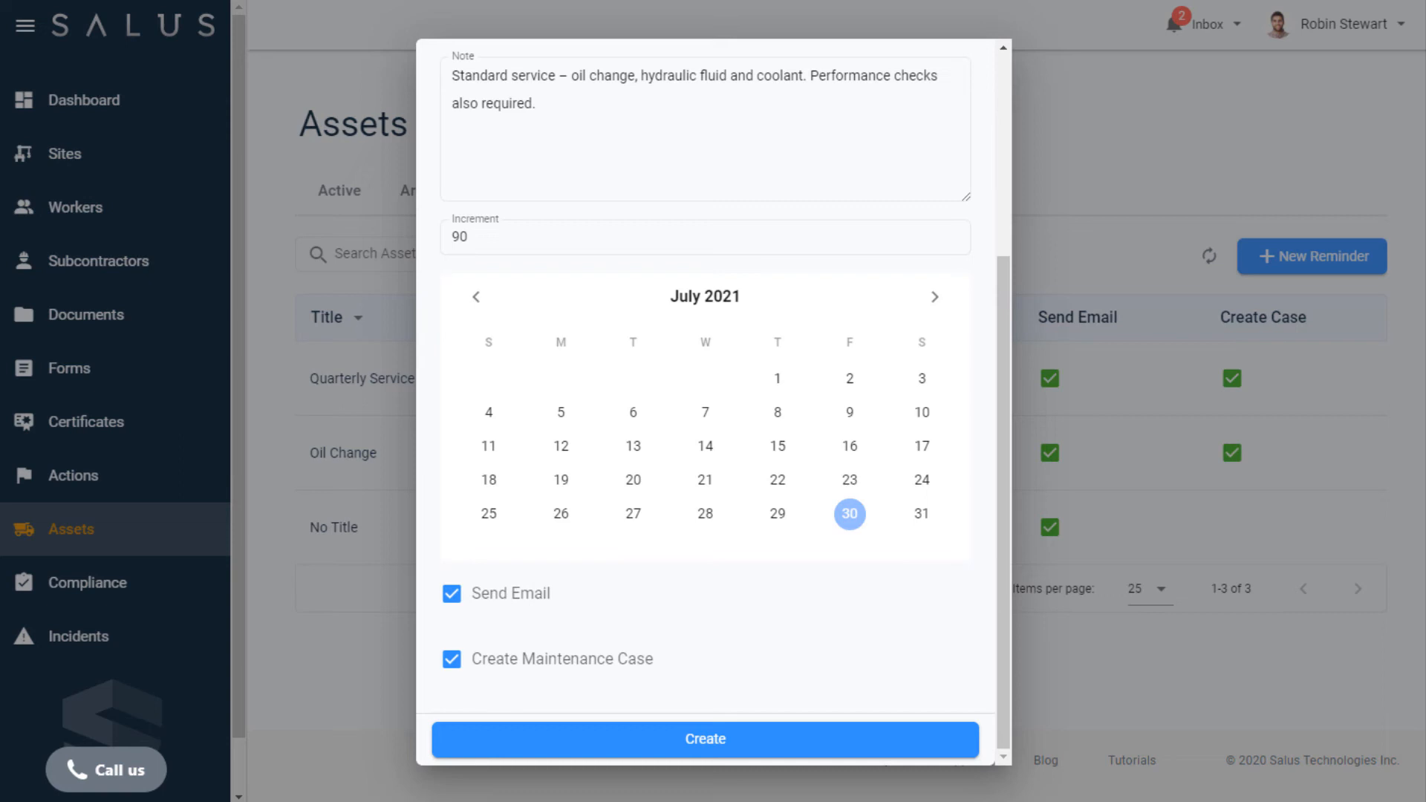
mouse_move(1119, 467)
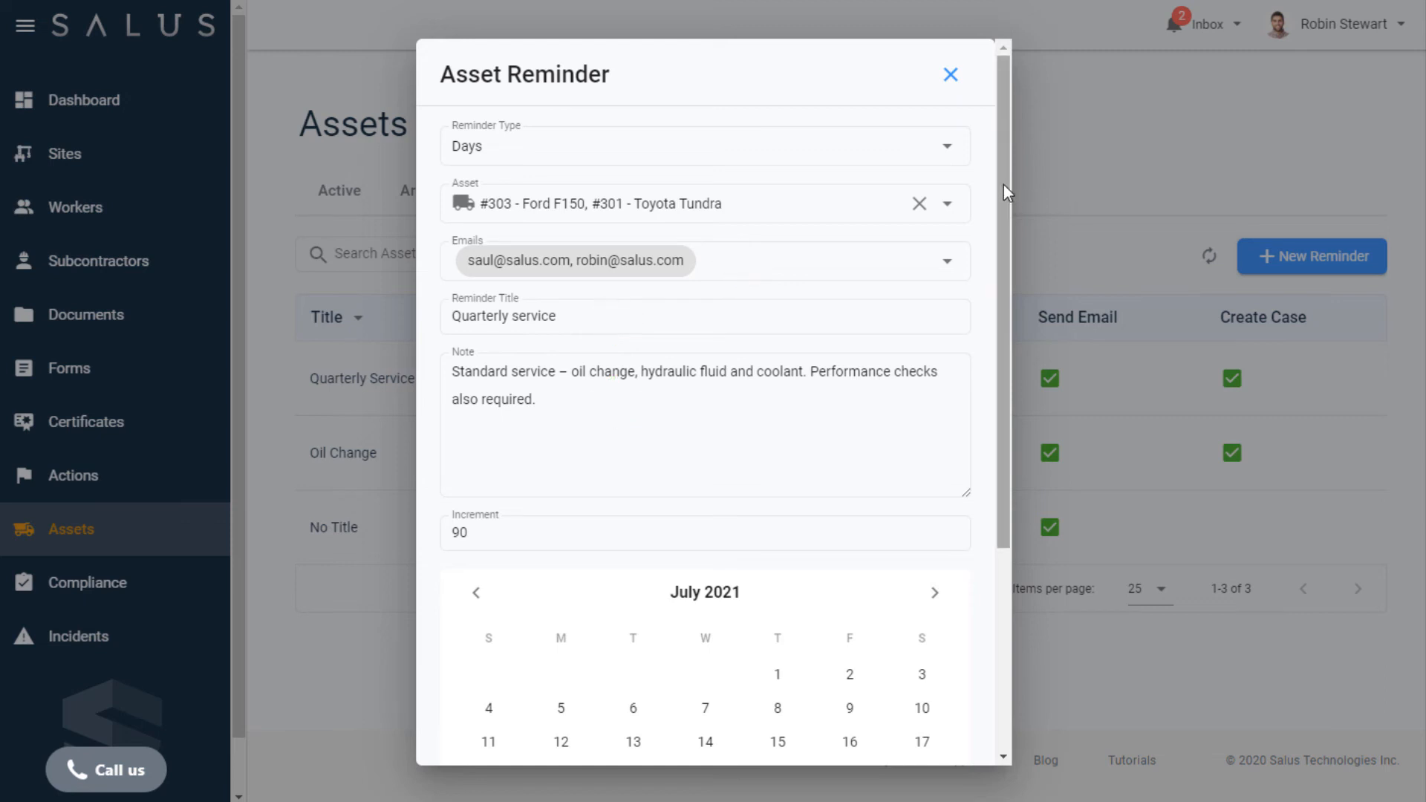
Create the Quarterly service reminder and view the upcoming reminders.
scroll("down", 3)
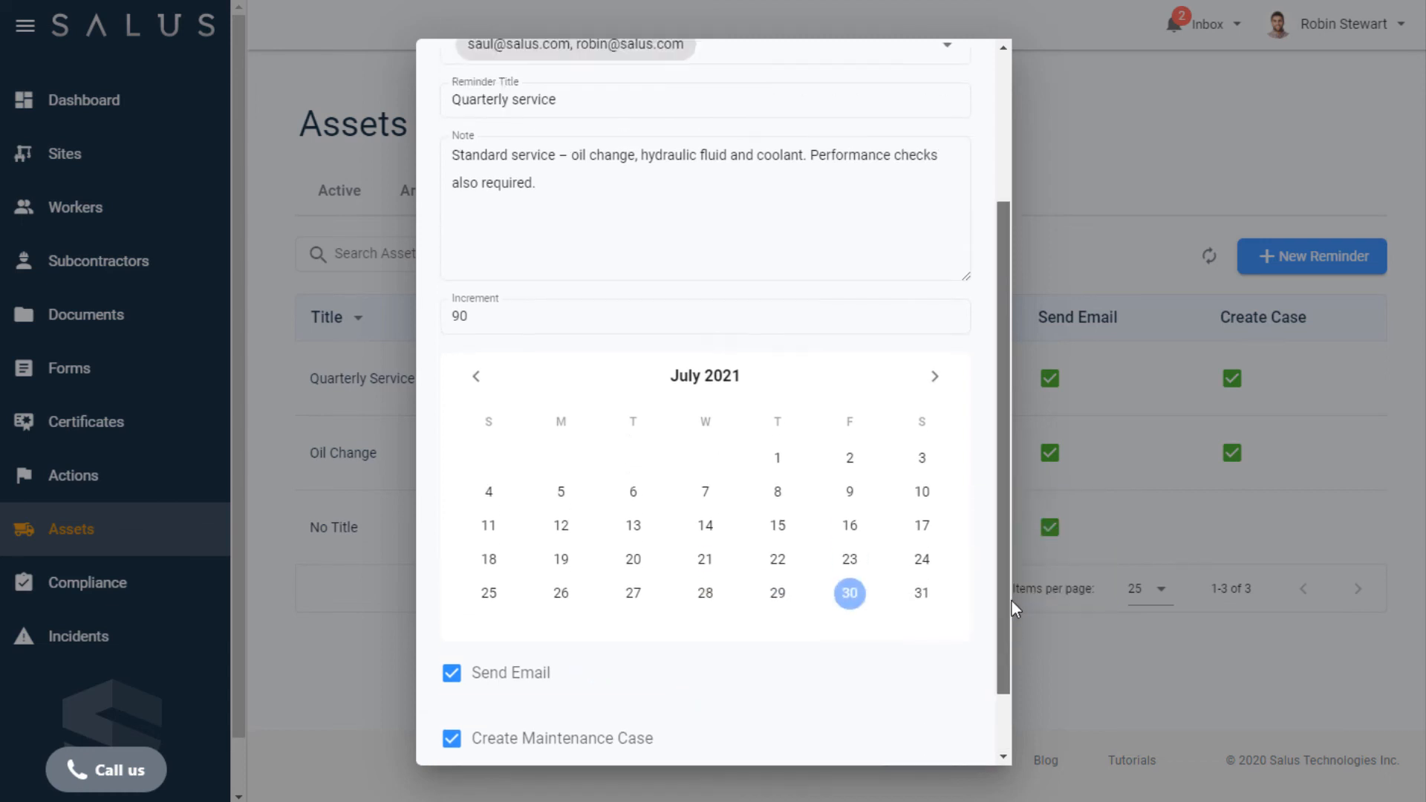
scroll("up", 3)
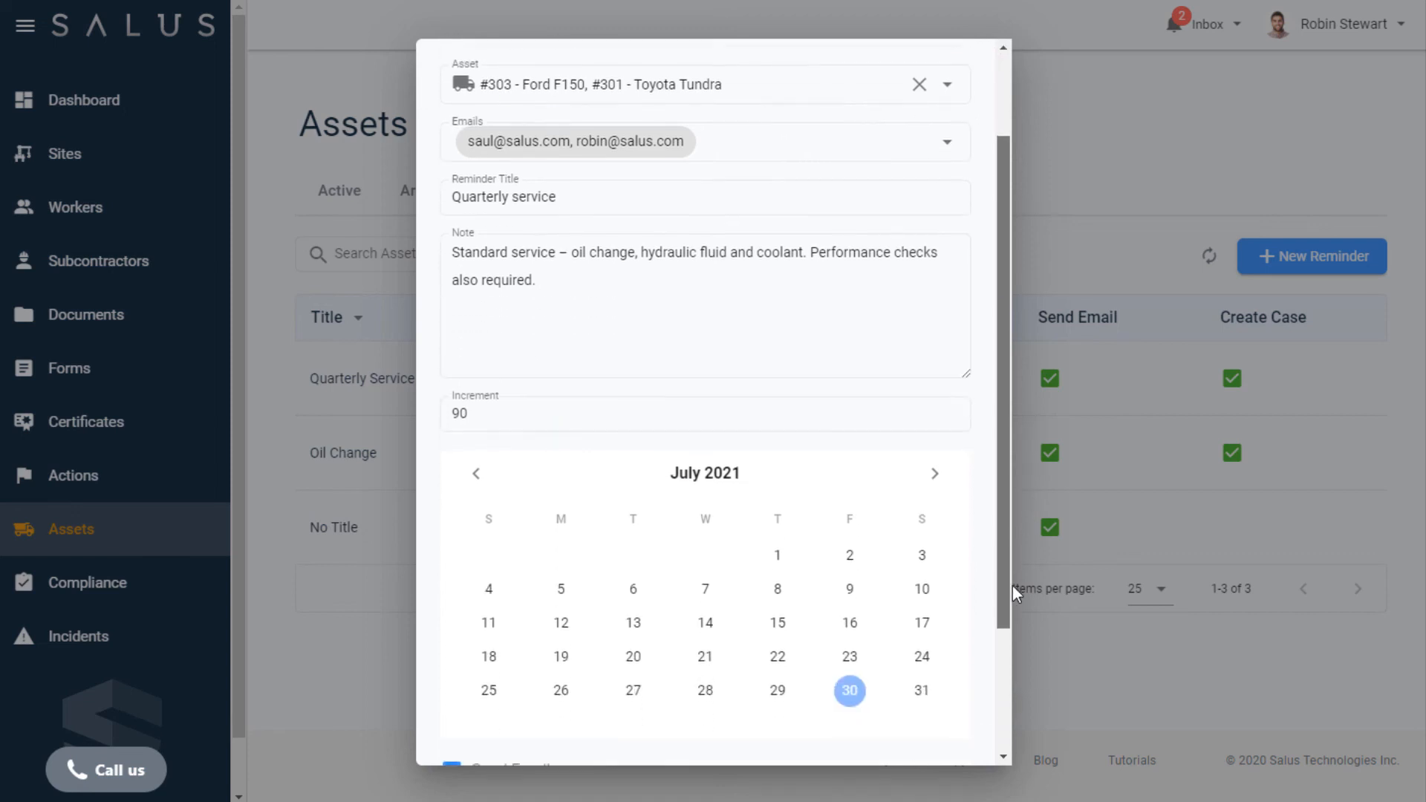
scroll("down", 3)
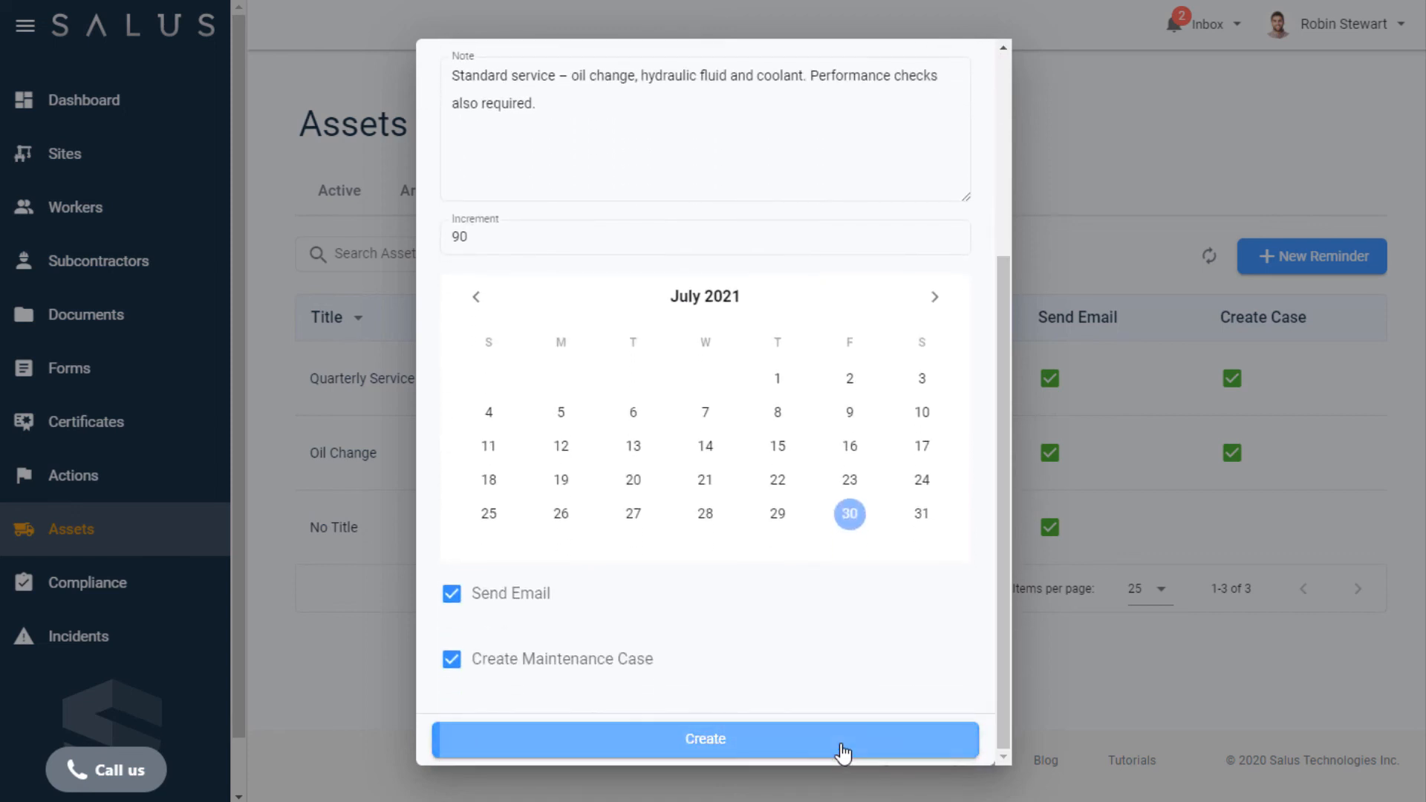
left_click(704, 738)
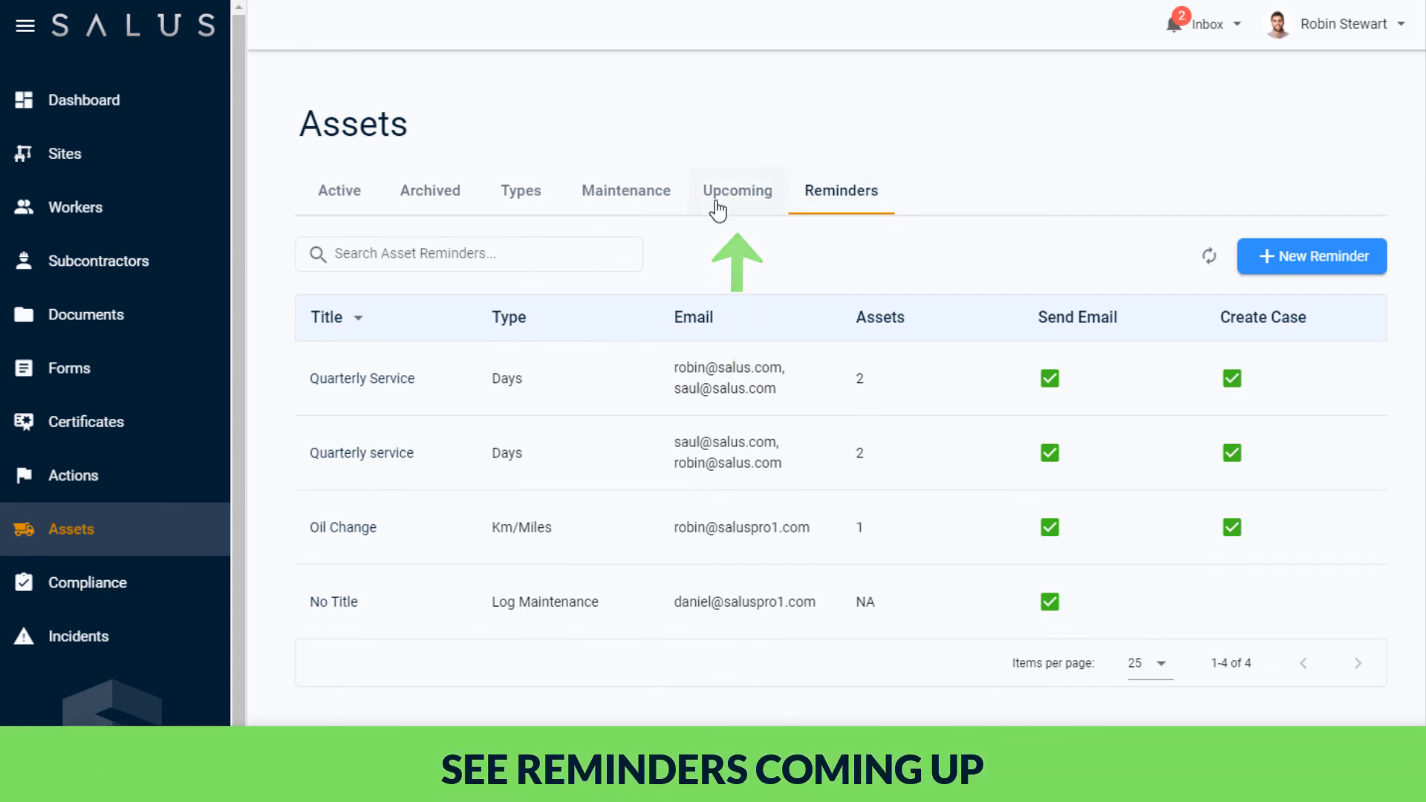
left_click(737, 191)
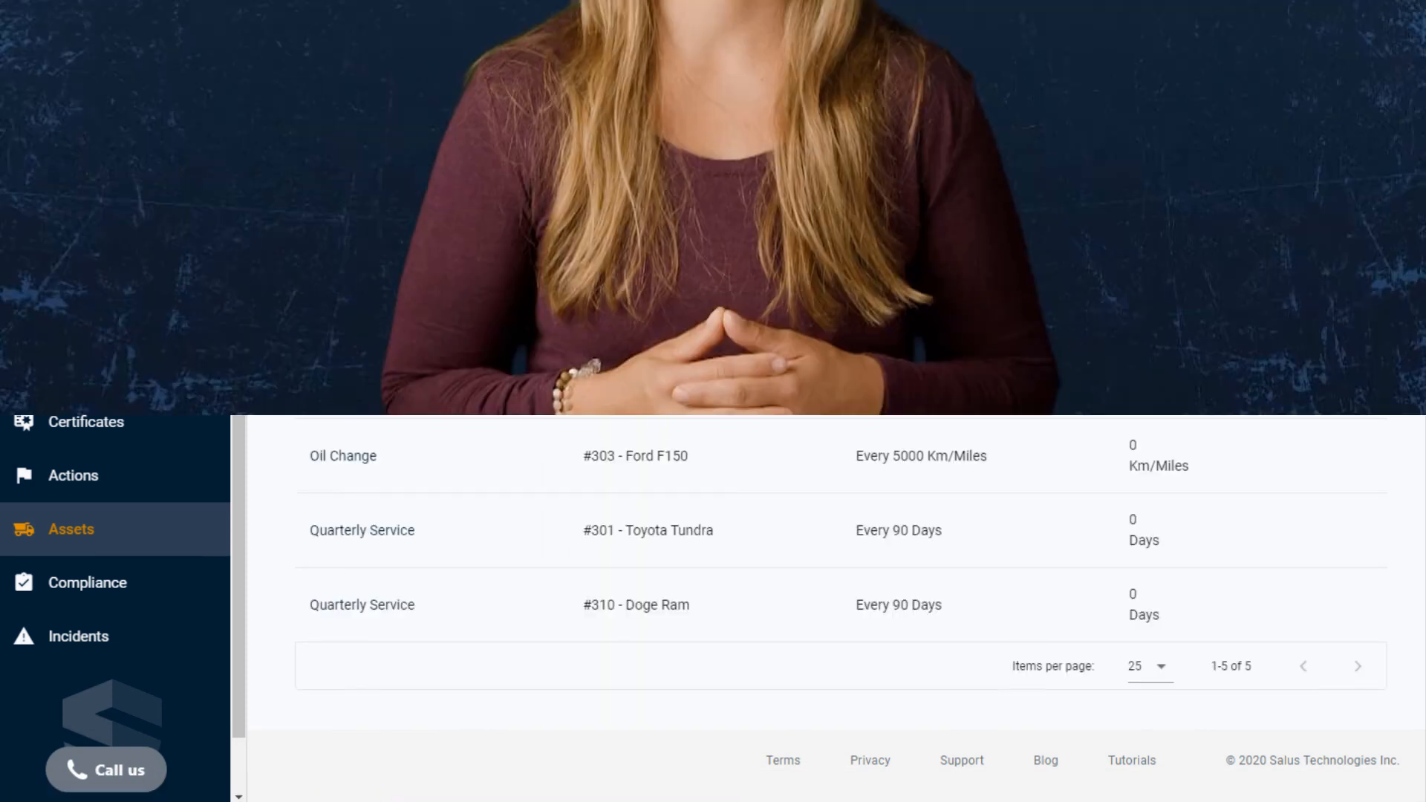